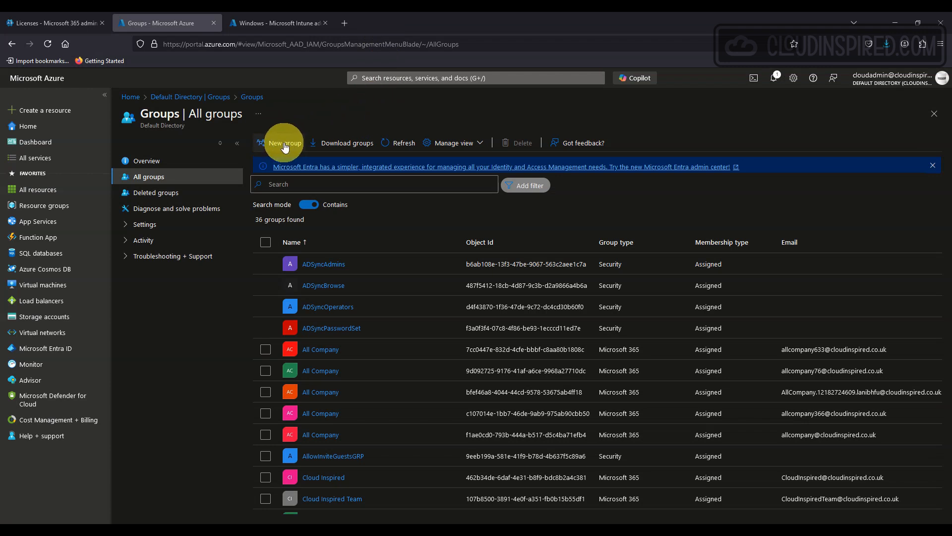
Name a new group AVD-Intune-Apps, described 'AVD device group to deploy apps to session hosts via intune'
{"action": "left_click", "coordinate": [282, 143]}
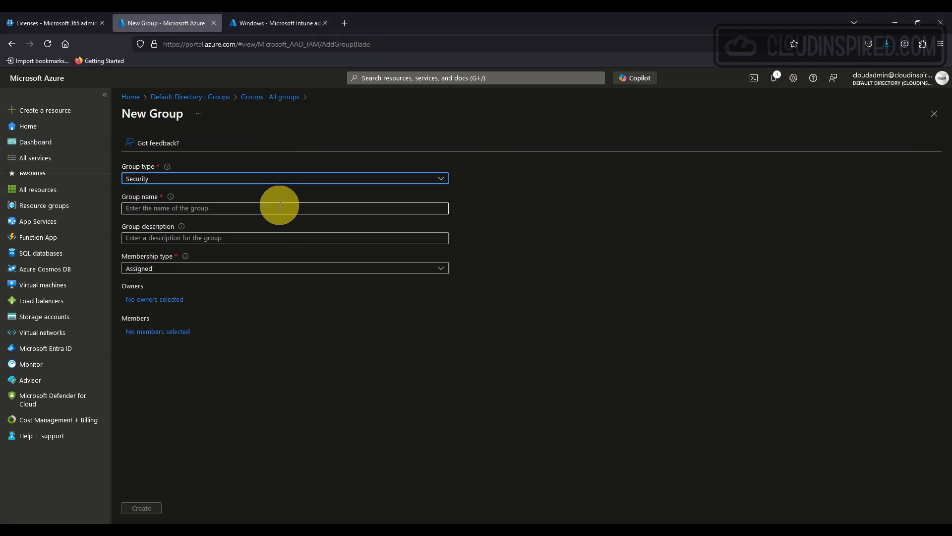
{"action": "type", "text": "AVD-Intune-Apps"}
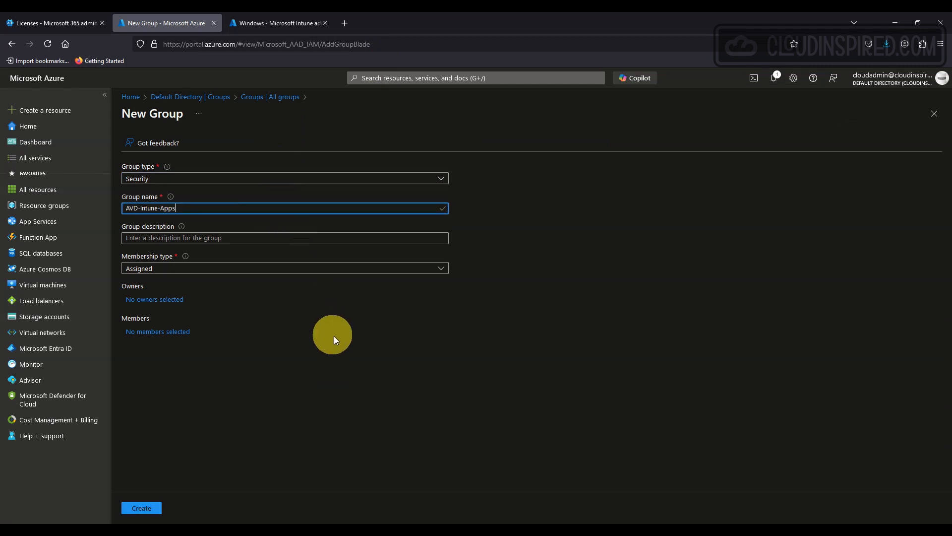
{"action": "left_click", "coordinate": [274, 237]}
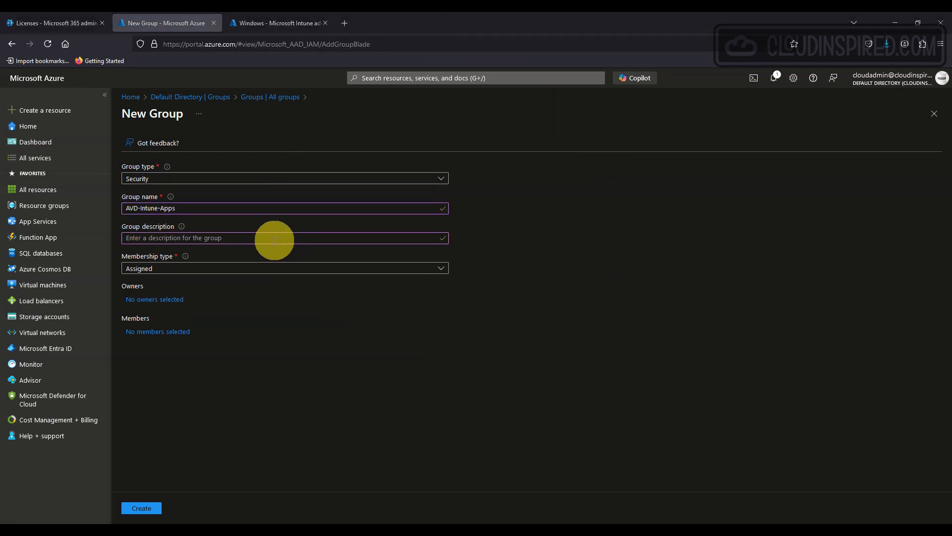
{"action": "type", "text": "AVD device group to deploy apps to session hosts via intune"}
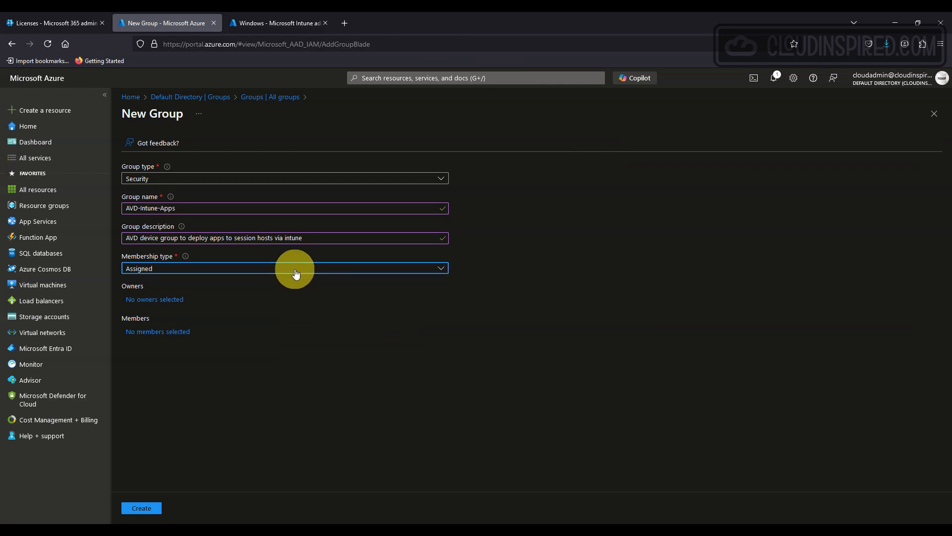
Set the group's membership type to Dynamic Device and begin a dynamic query
{"action": "left_click", "coordinate": [284, 268]}
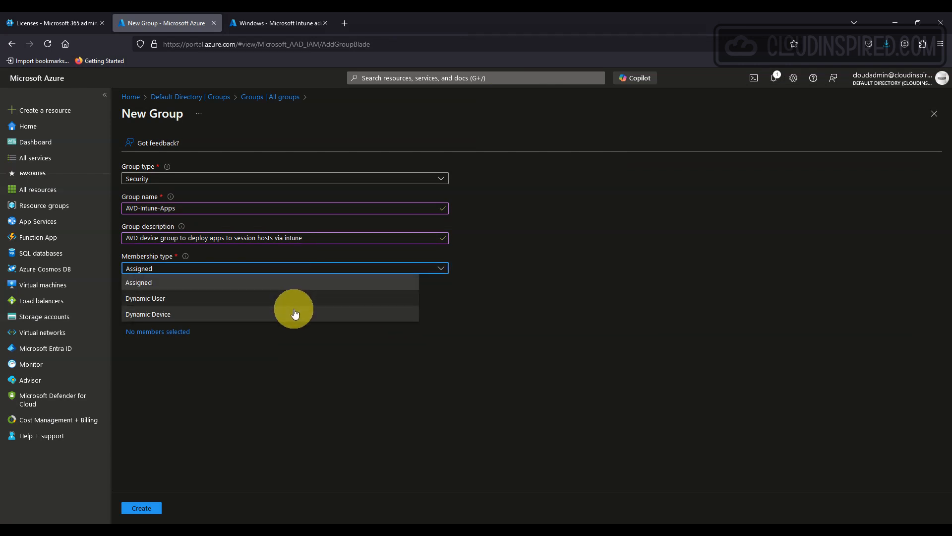
{"action": "left_click", "coordinate": [148, 314]}
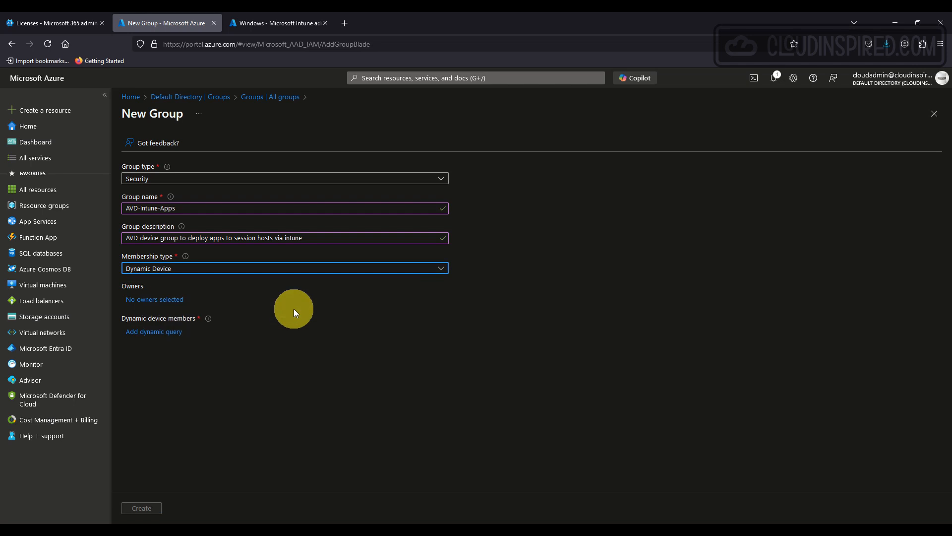
{"action": "left_click", "coordinate": [154, 331]}
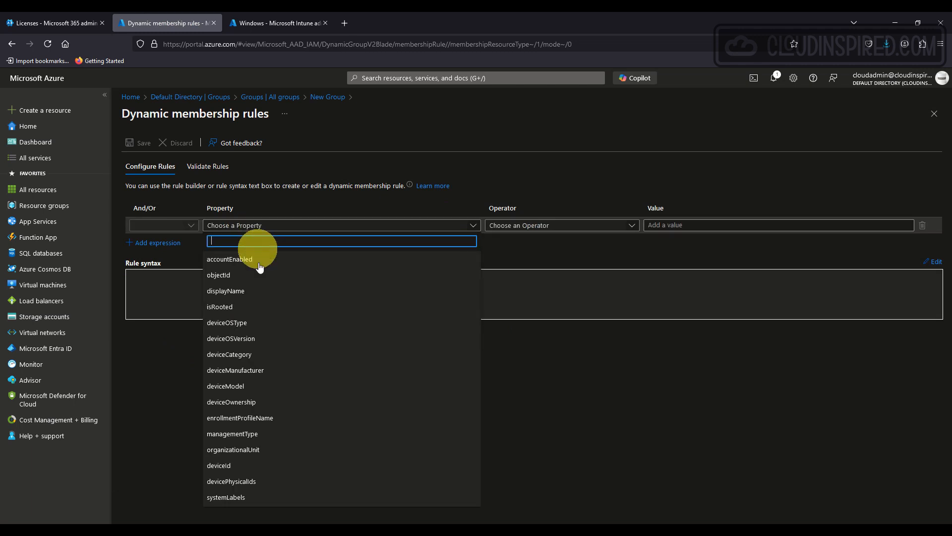
Build a membership rule where device displayName starts with AVD
{"action": "left_click", "coordinate": [226, 291]}
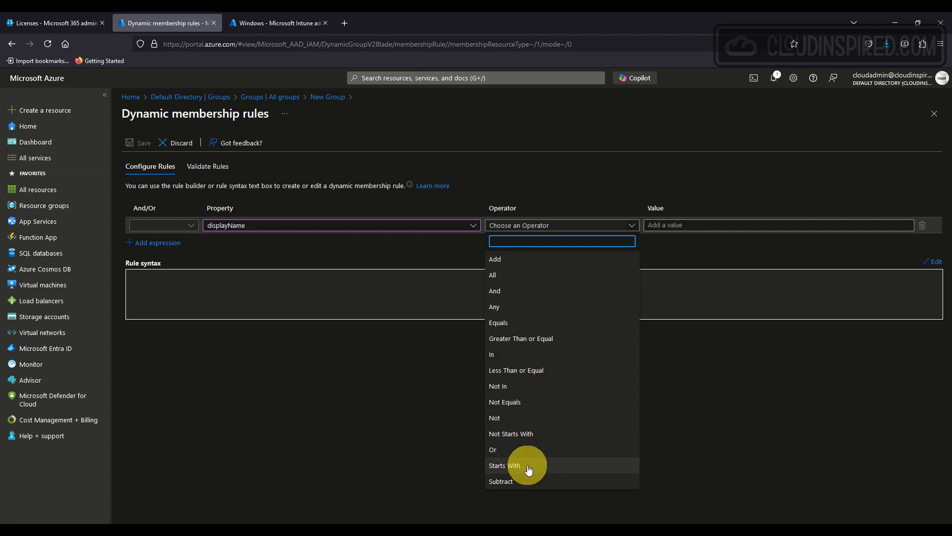
{"action": "left_click", "coordinate": [505, 465]}
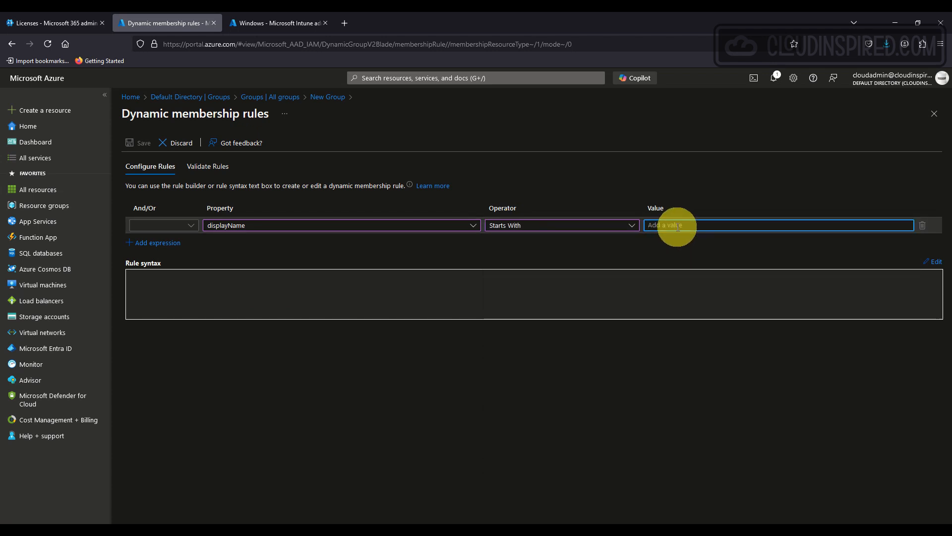
{"action": "type", "text": "AVD"}
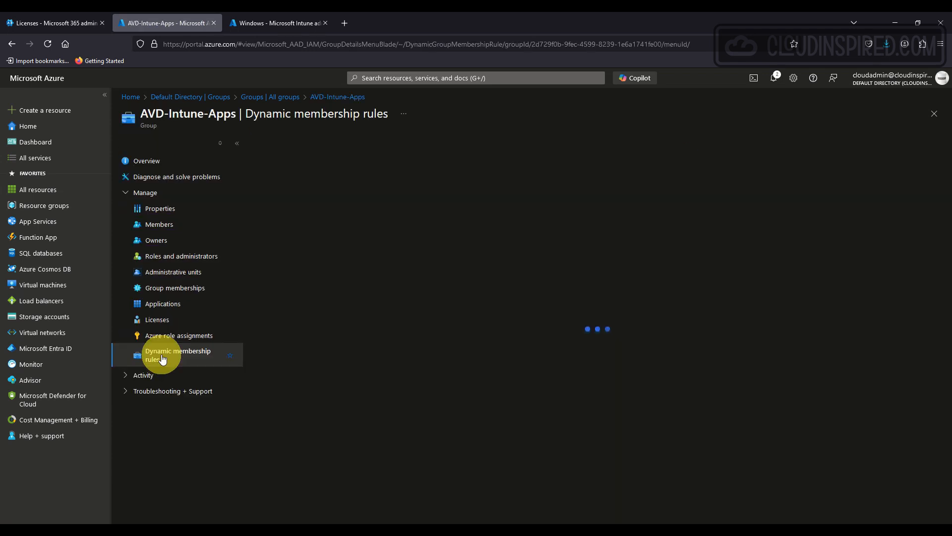
Validate the dynamic membership rule against device AVD-HOST01-0, then return to the groups list
{"action": "left_click", "coordinate": [178, 355]}
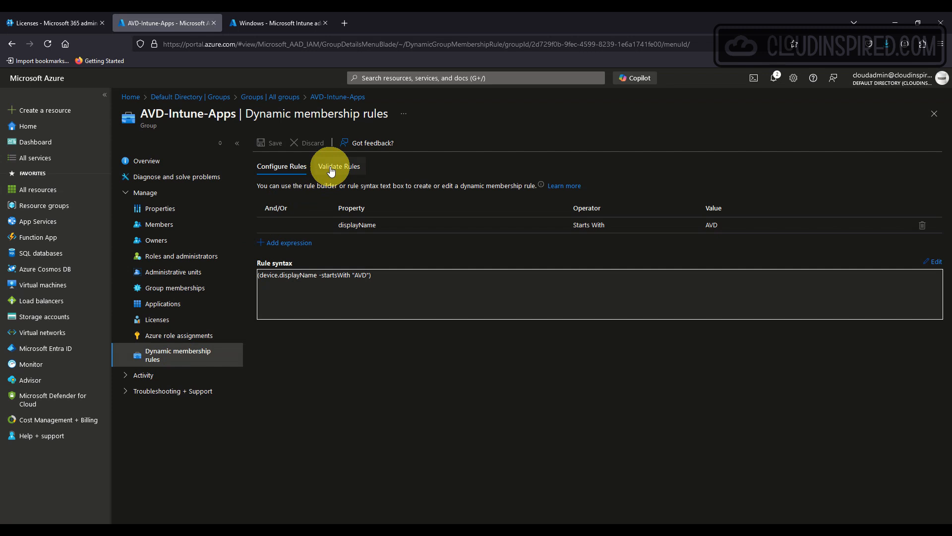
{"action": "left_click", "coordinate": [339, 165]}
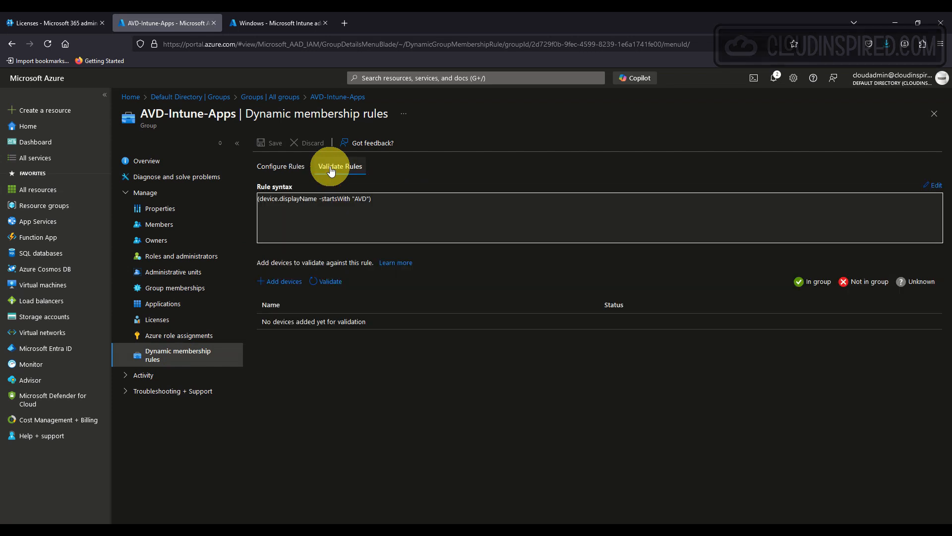
{"action": "left_click", "coordinate": [279, 281]}
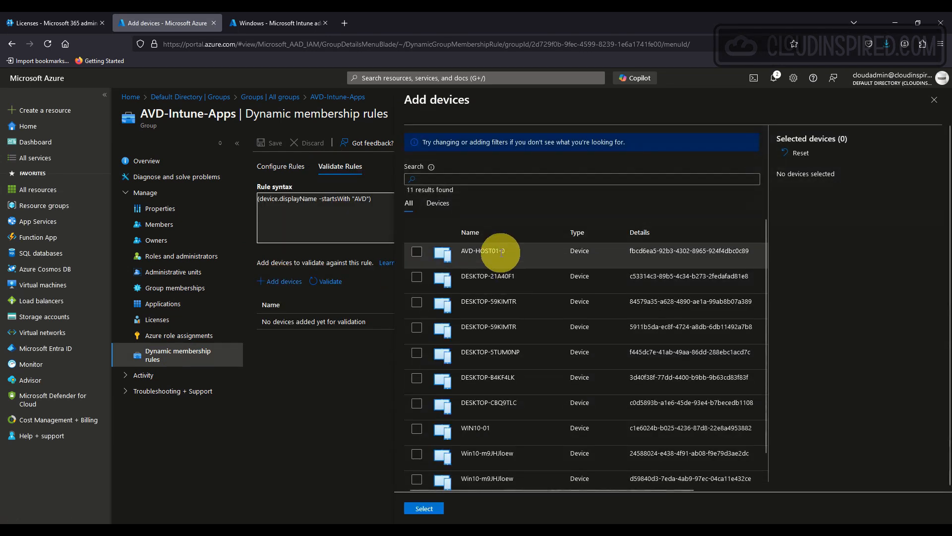
{"action": "left_click", "coordinate": [417, 251]}
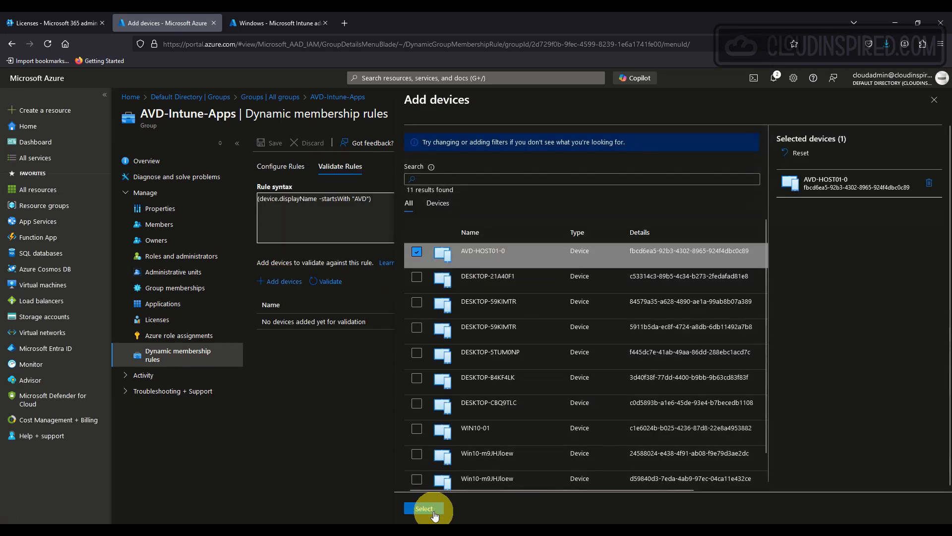
{"action": "left_click", "coordinate": [424, 508]}
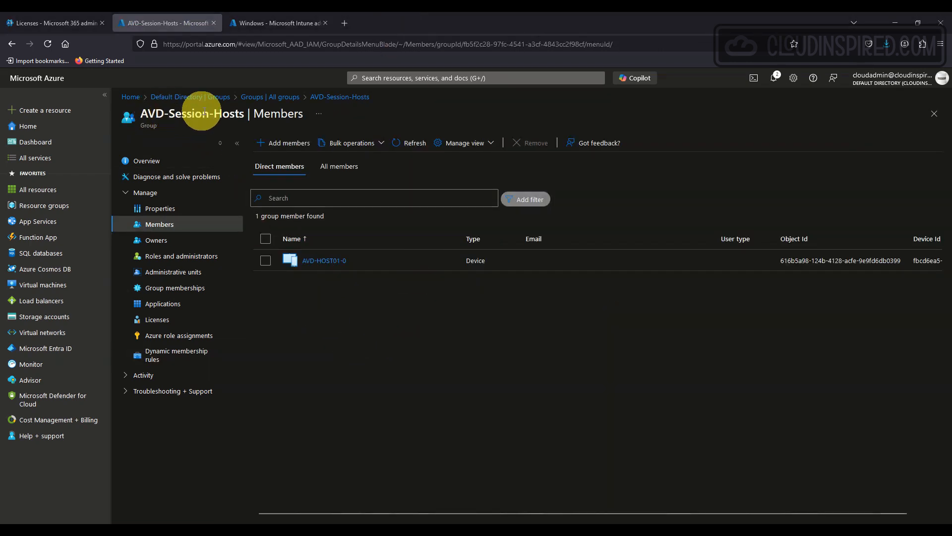
{"action": "left_click", "coordinate": [276, 22]}
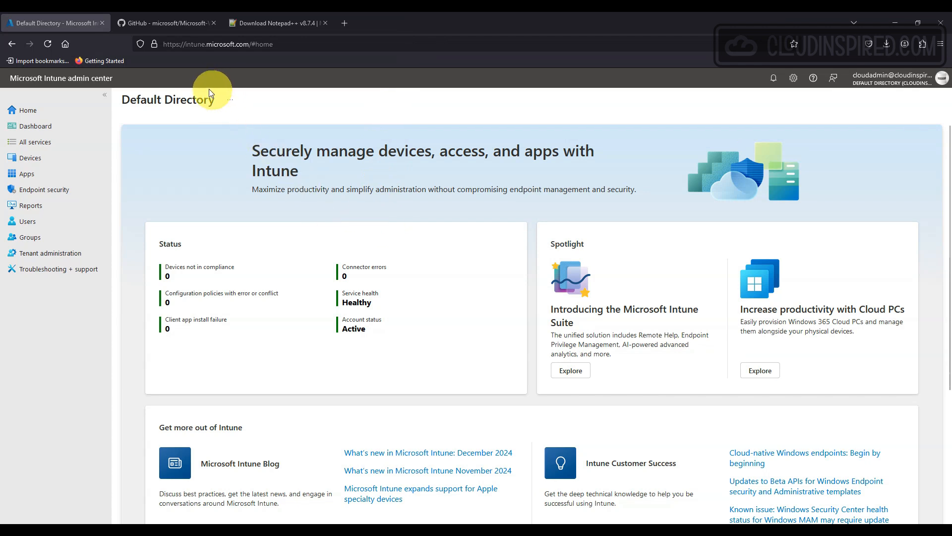
{"action": "mouse_move", "coordinate": [92, 171]}
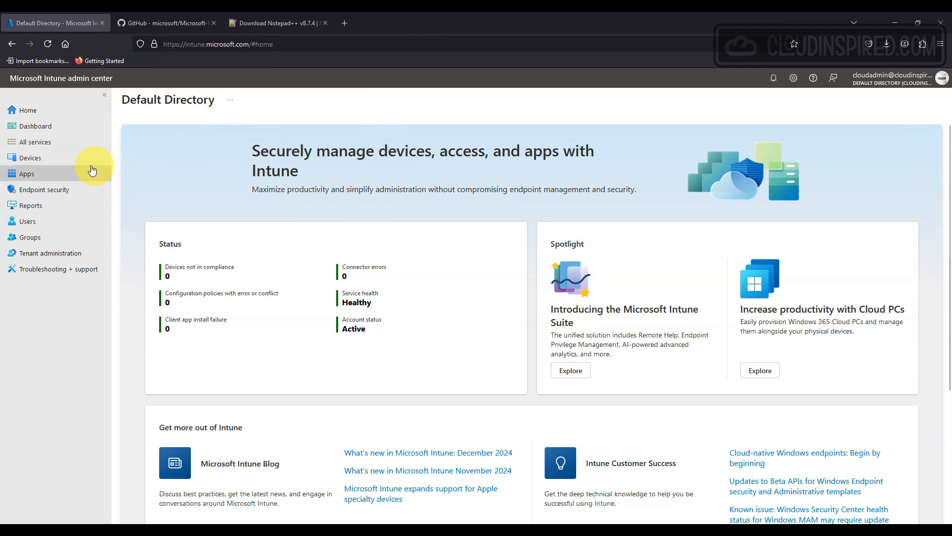
Confirm AVD-HOST01-0 among enrolled Windows devices and view the empty Windows apps list
{"action": "left_click", "coordinate": [30, 157]}
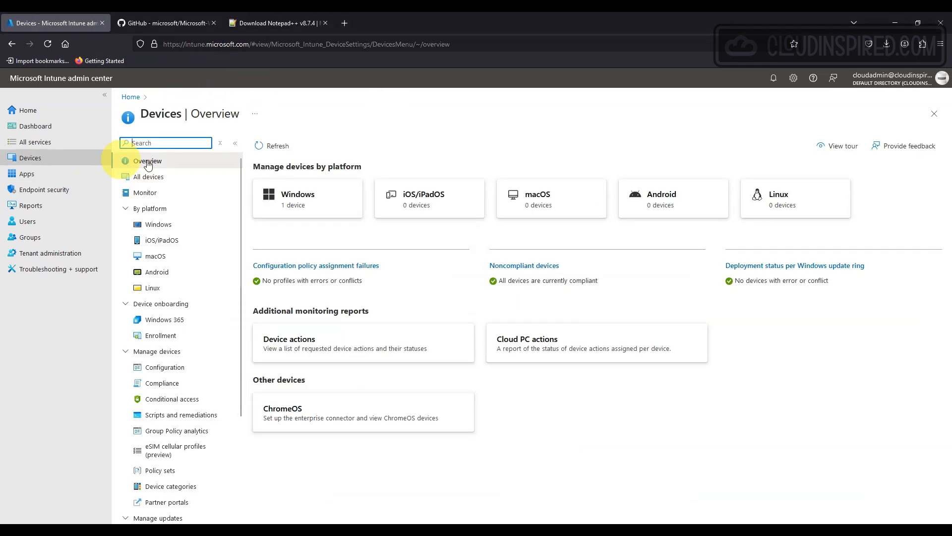
{"action": "left_click", "coordinate": [297, 197]}
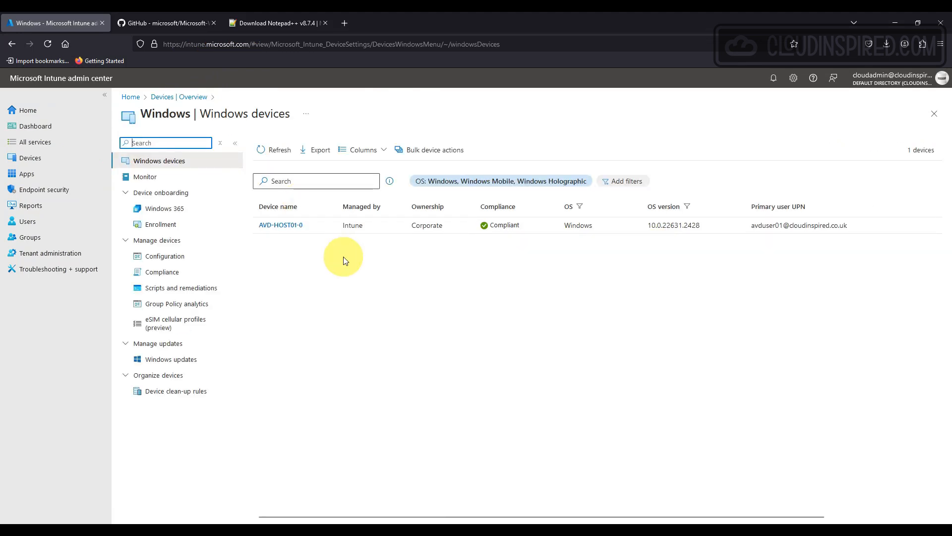
{"action": "left_click", "coordinate": [26, 173]}
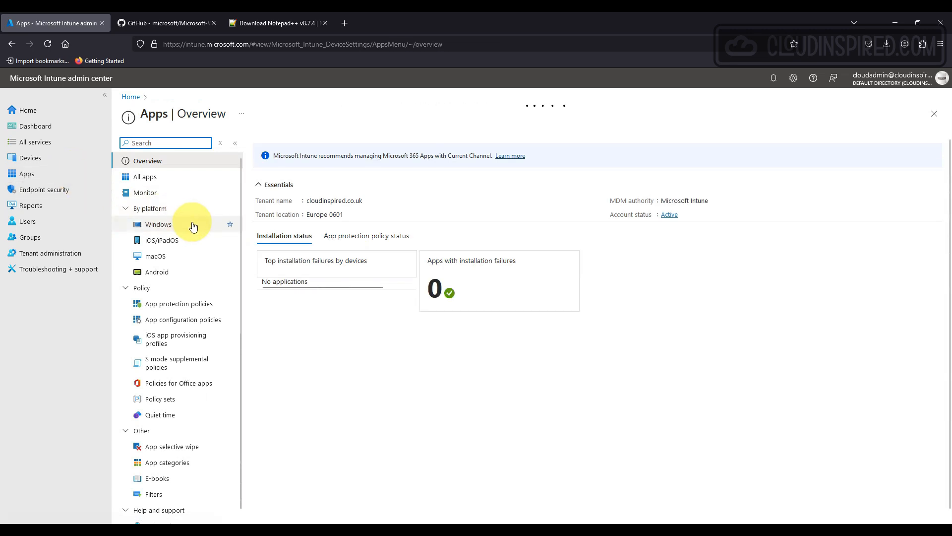
{"action": "left_click", "coordinate": [159, 224]}
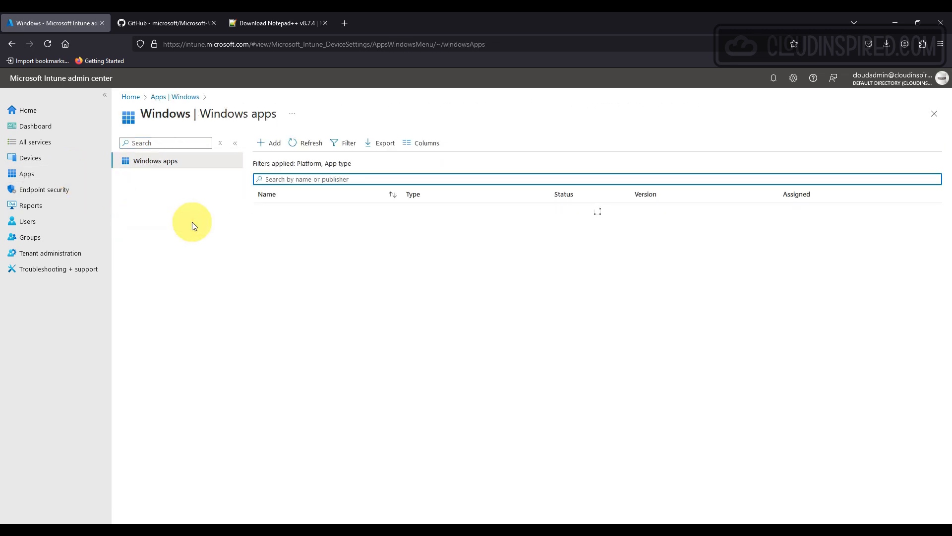
{"action": "mouse_move", "coordinate": [275, 143]}
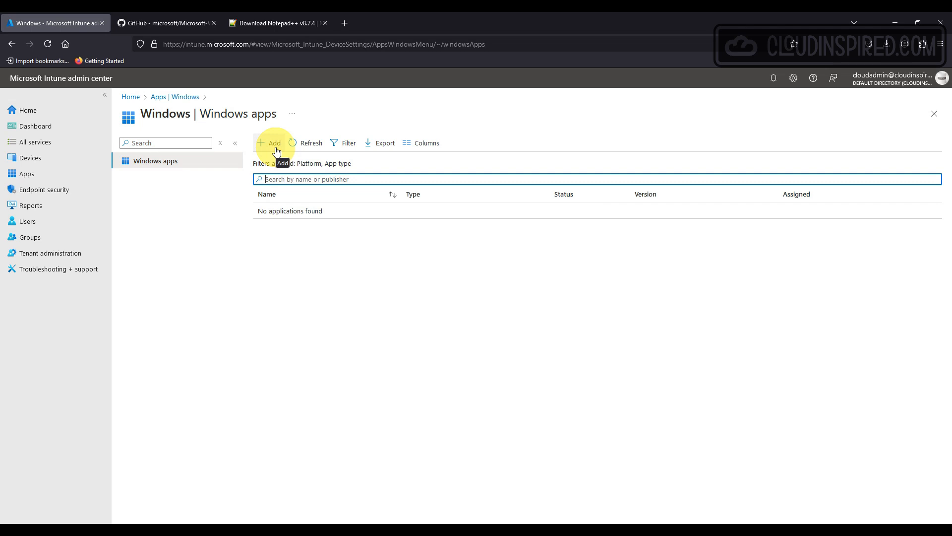
{"action": "left_click", "coordinate": [273, 22]}
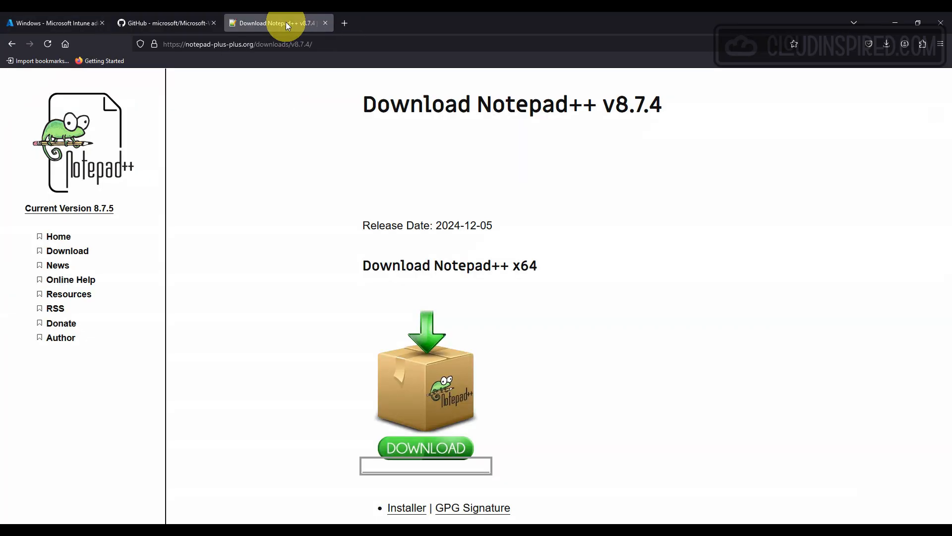
{"action": "mouse_move", "coordinate": [557, 243]}
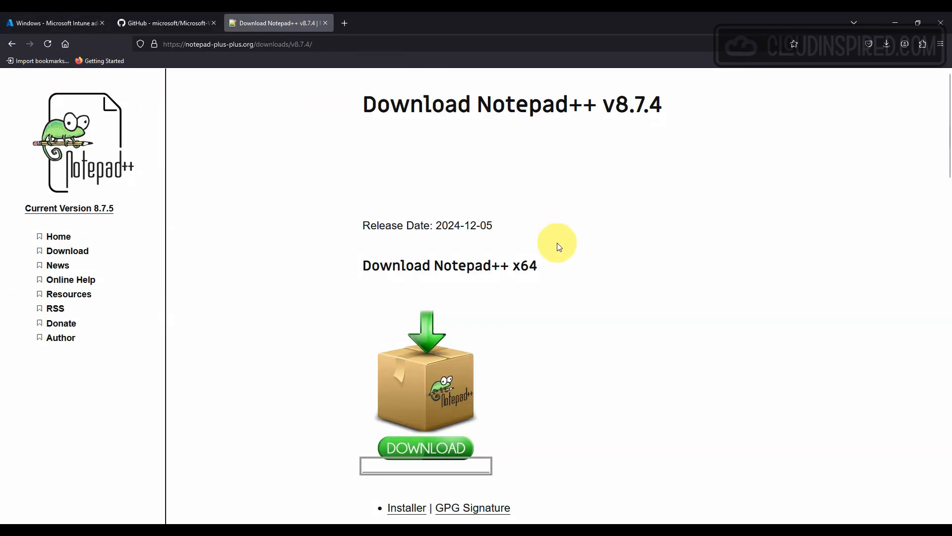
Download the Notepad++ x64 installer and IntuneWinAppUtil.exe from the Win32 Content Prep Tool repository
{"action": "left_click", "coordinate": [425, 448]}
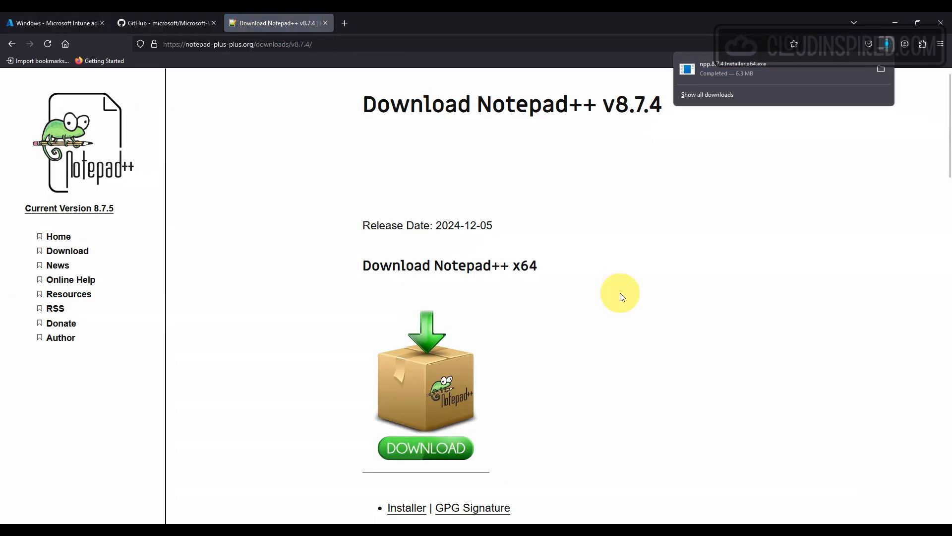
{"action": "left_click", "coordinate": [164, 23]}
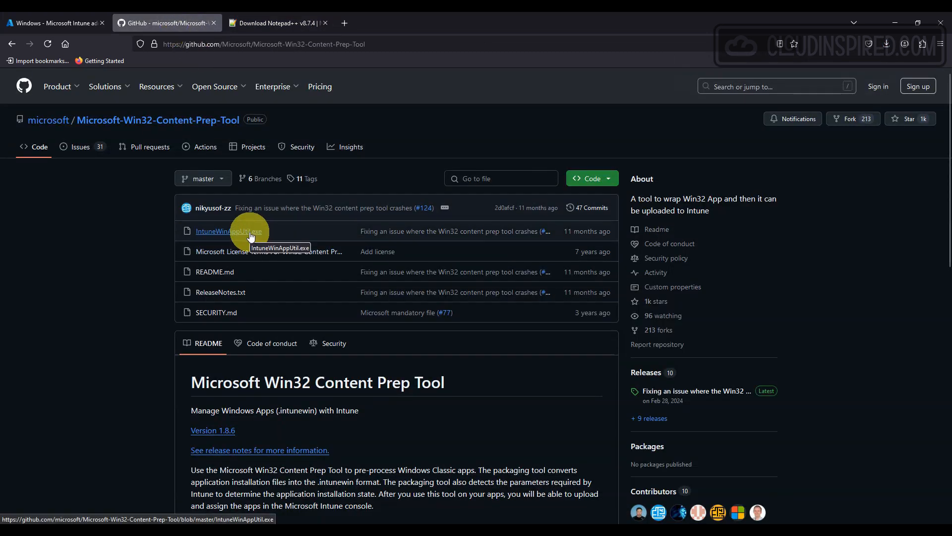
{"action": "left_click", "coordinate": [229, 232]}
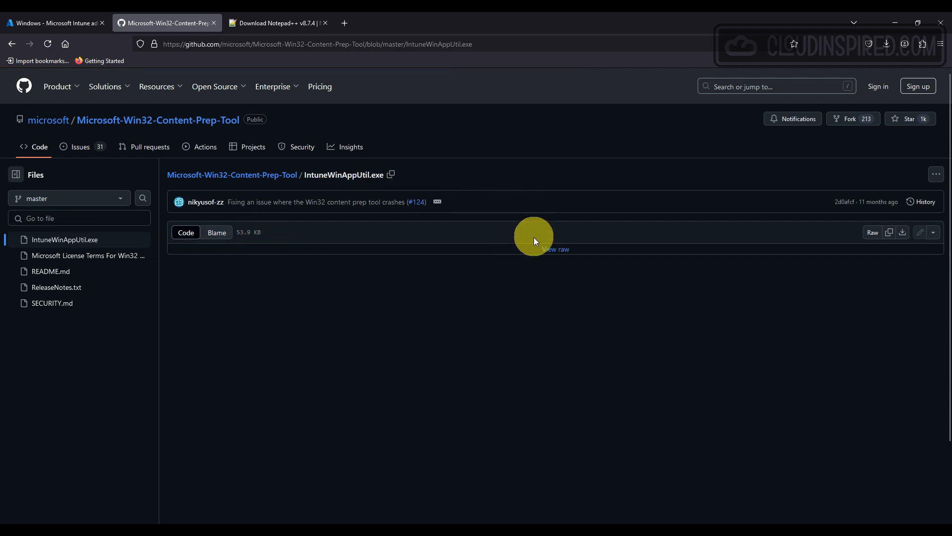
{"action": "left_click", "coordinate": [886, 44]}
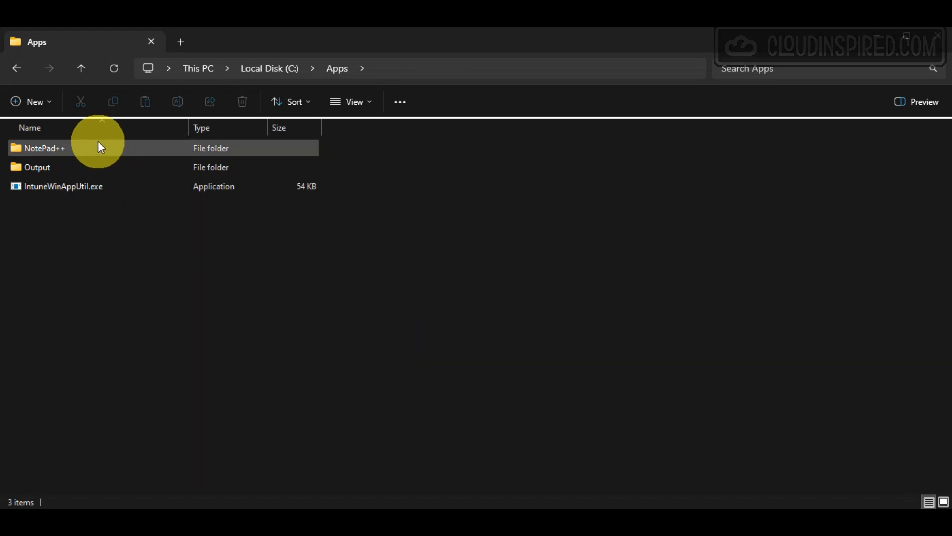
{"action": "mouse_move", "coordinate": [85, 156]}
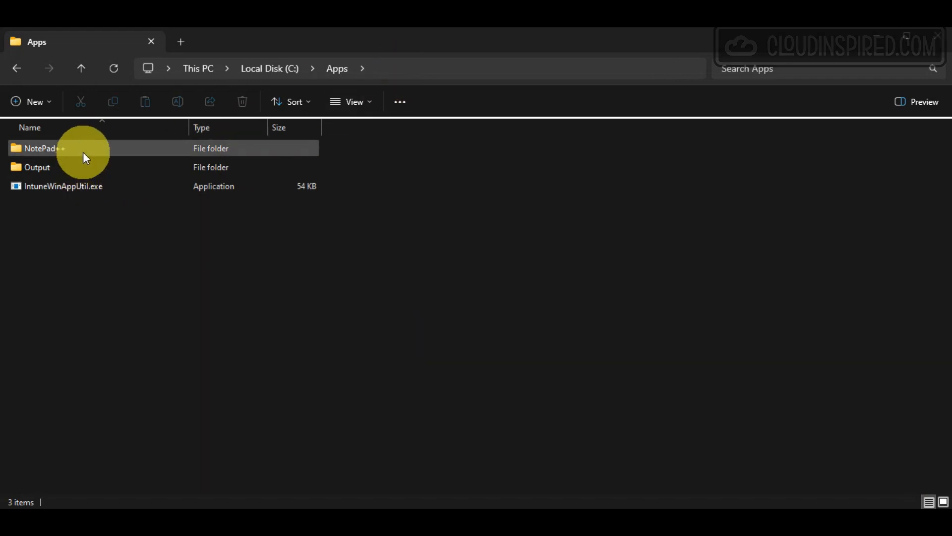
Check the installer inside the NotePad++ folder and return to the Apps folder
{"action": "double_click", "coordinate": [43, 148]}
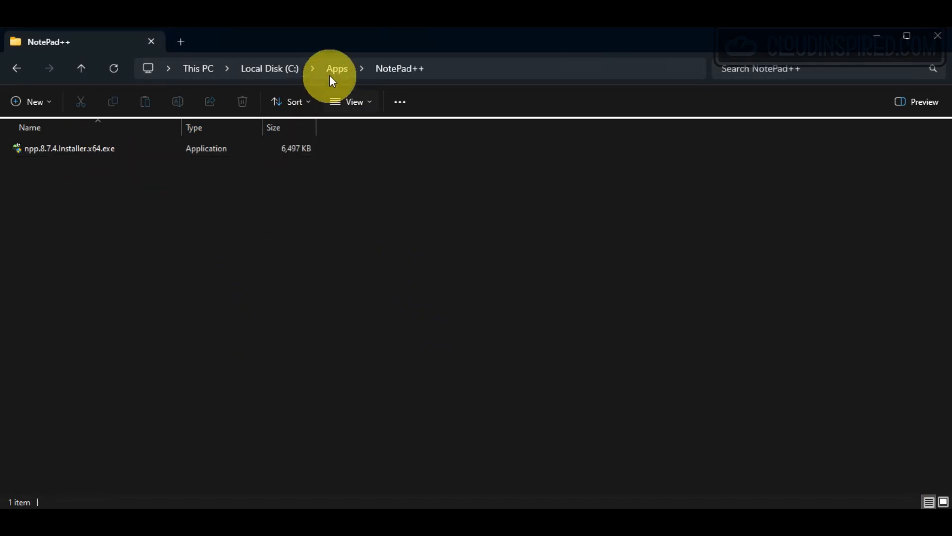
{"action": "left_click", "coordinate": [338, 68]}
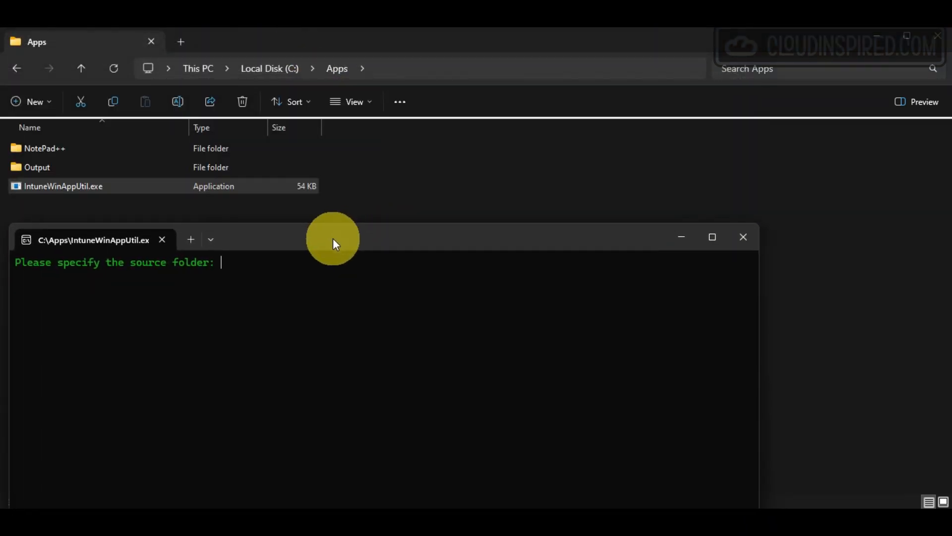
Package npp.8.7.4.Installer.x64.exe from C:\Apps\NotePad++ into C:\Apps\Output without catalog, then open Output
{"action": "type", "text": "C:\\Apps\\NotePad++"}
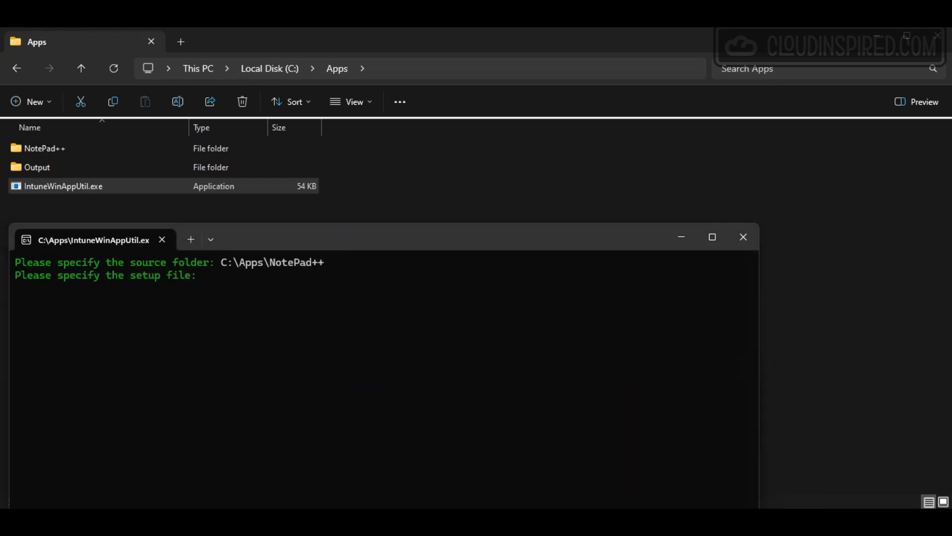
{"action": "type", "text": "npp.8.7.4.Installer.x64.exe"}
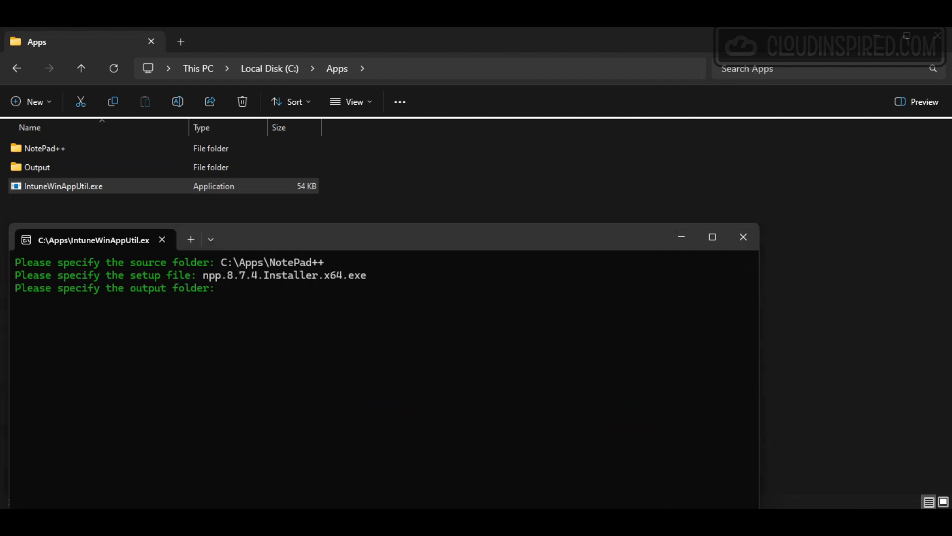
{"action": "type", "text": "C:\\Apps\\Output"}
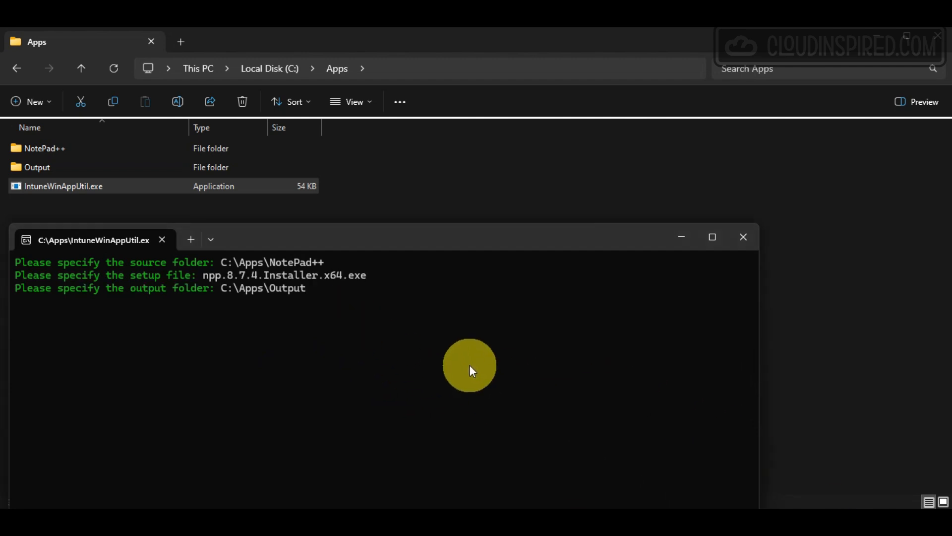
{"action": "type", "text": "N"}
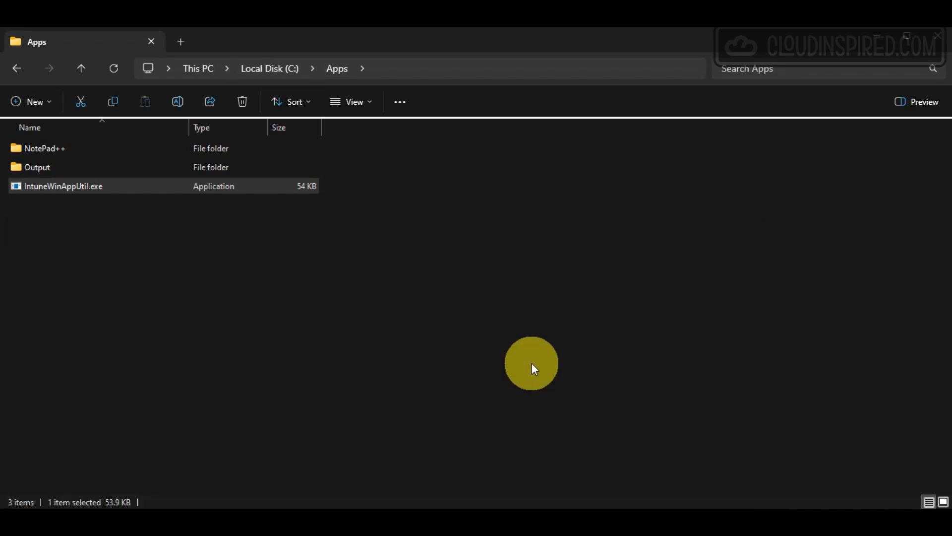
{"action": "mouse_move", "coordinate": [91, 176]}
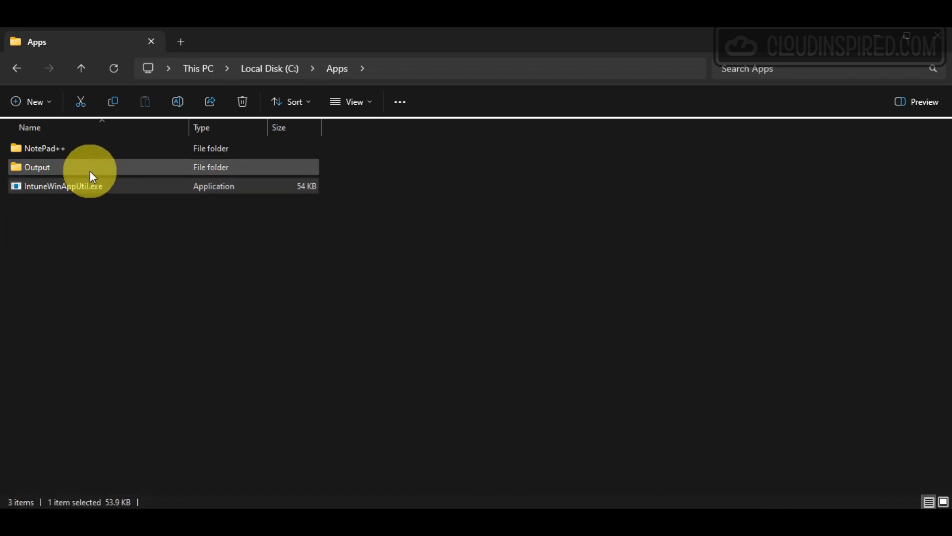
{"action": "double_click", "coordinate": [38, 168]}
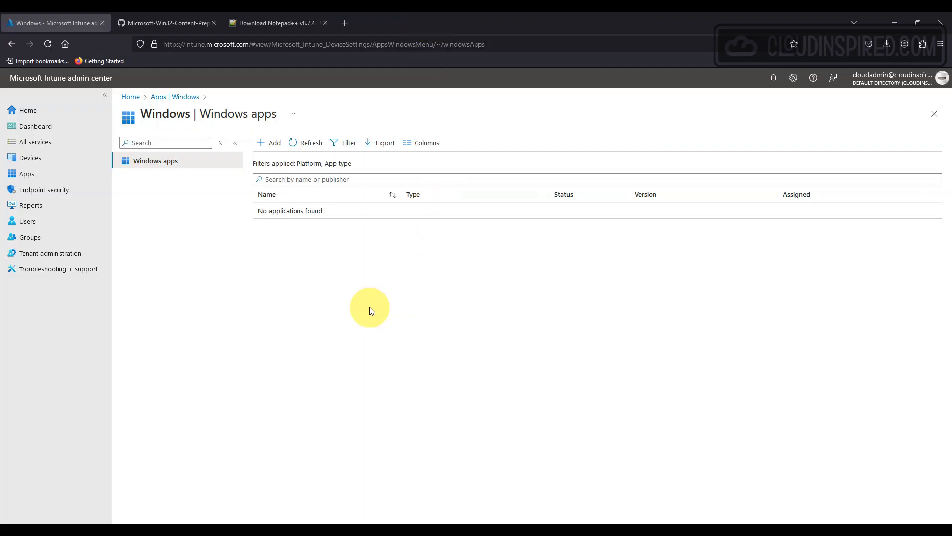
Start a new app of type Windows app (Win32)
{"action": "left_click", "coordinate": [270, 143]}
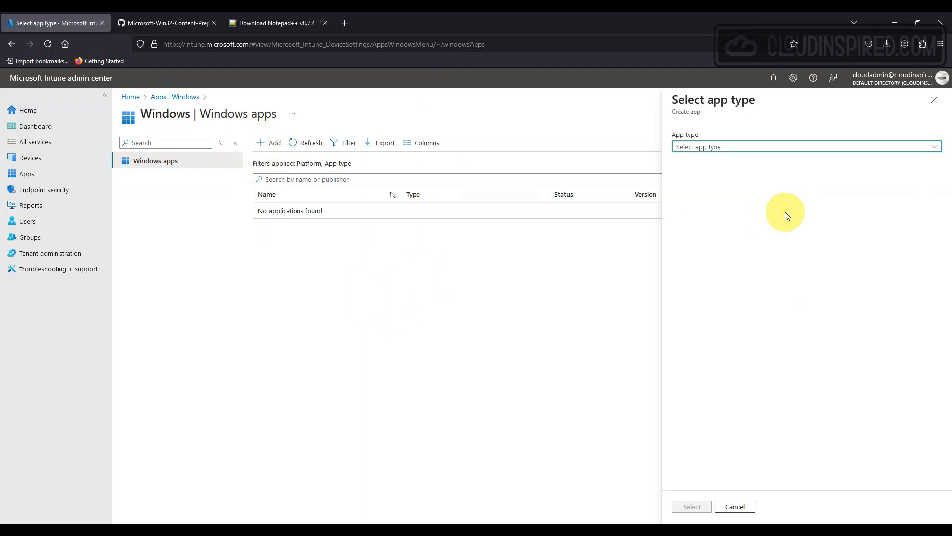
{"action": "left_click", "coordinate": [806, 147]}
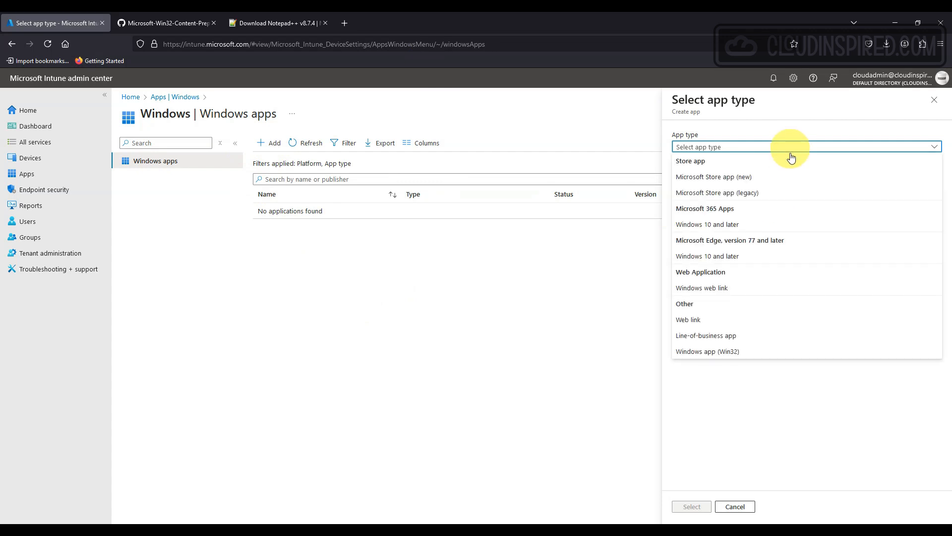
{"action": "mouse_move", "coordinate": [791, 327]}
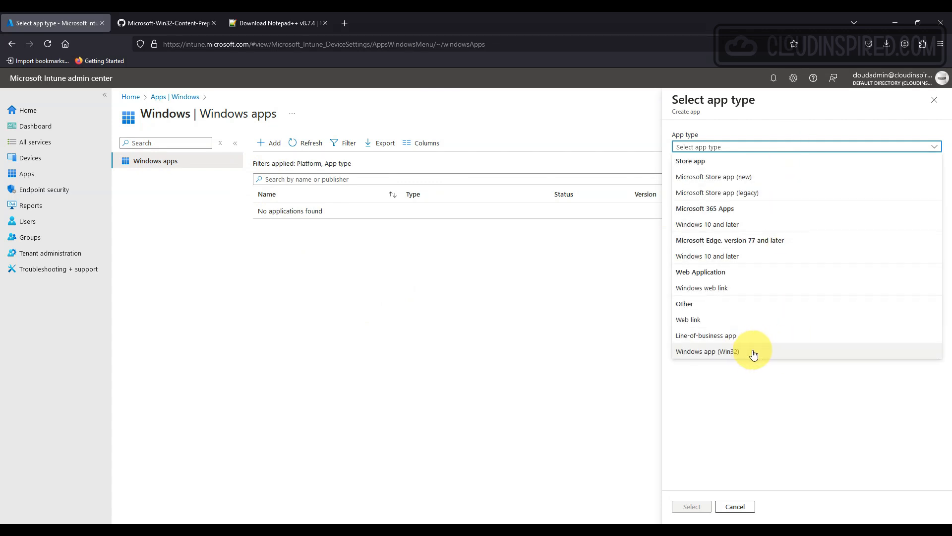
{"action": "left_click", "coordinate": [707, 351]}
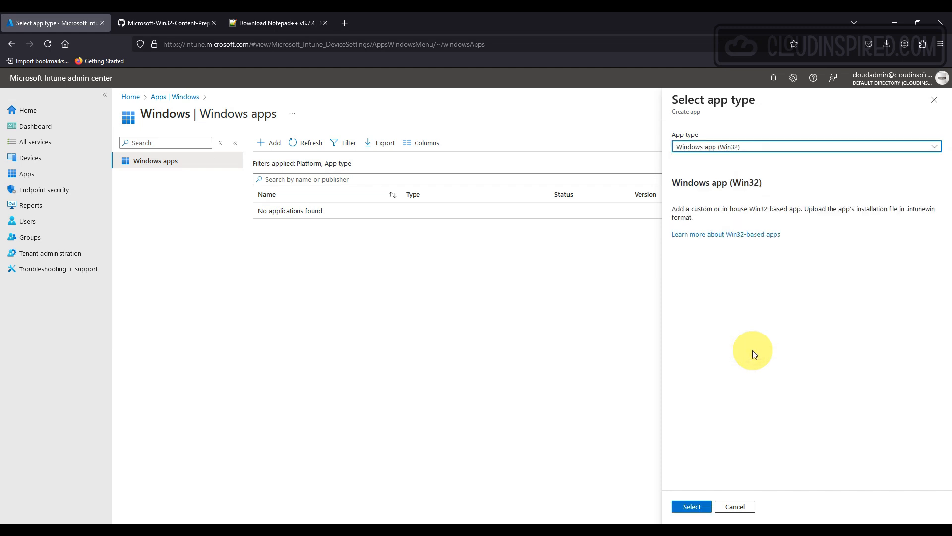
{"action": "left_click", "coordinate": [690, 506]}
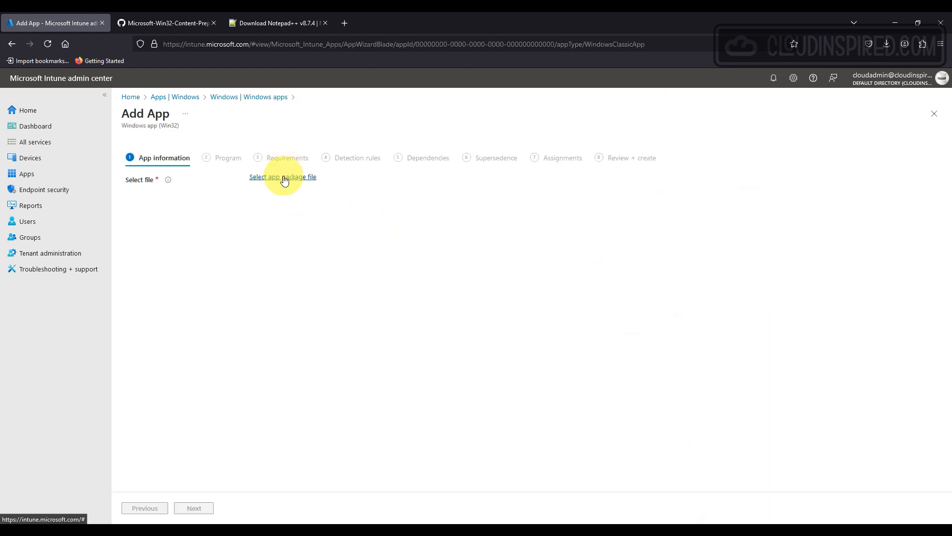
Upload npp.8.7.4.Installer.x64.intunewin and set the publisher to Notepad++
{"action": "left_click", "coordinate": [282, 176]}
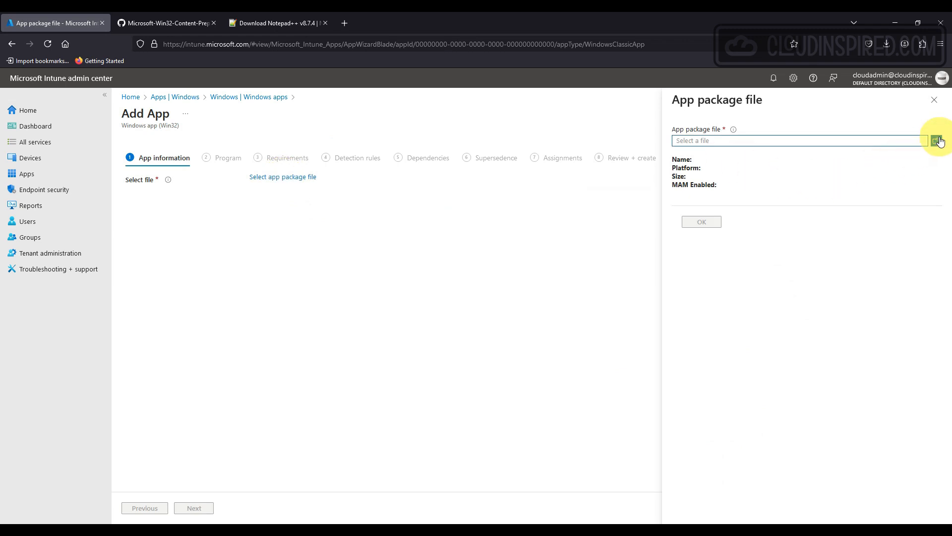
{"action": "left_click", "coordinate": [937, 140]}
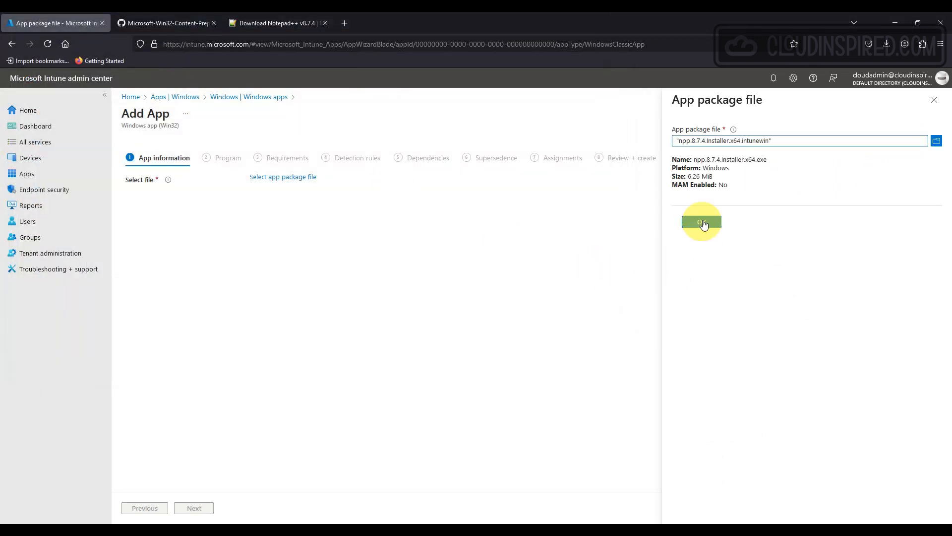
{"action": "left_click", "coordinate": [701, 222]}
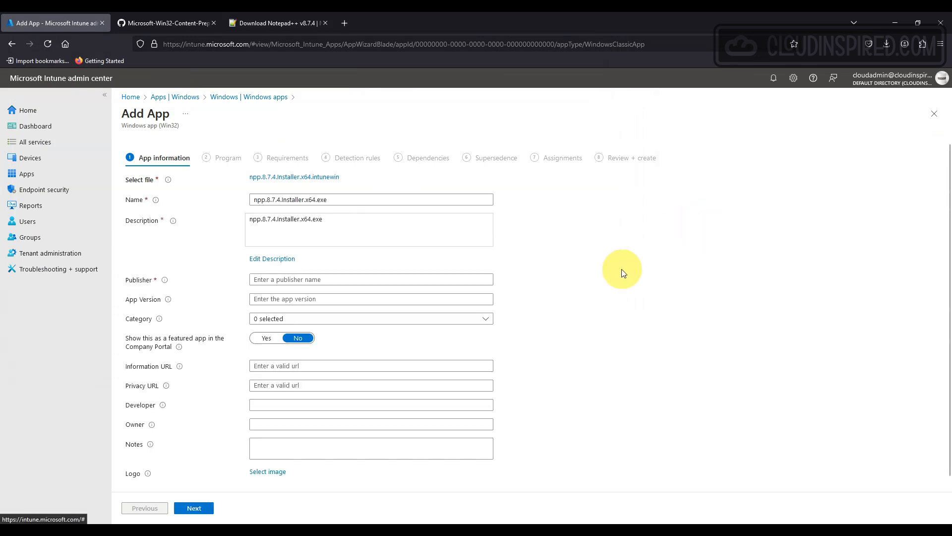
{"action": "type", "text": "Notepad++"}
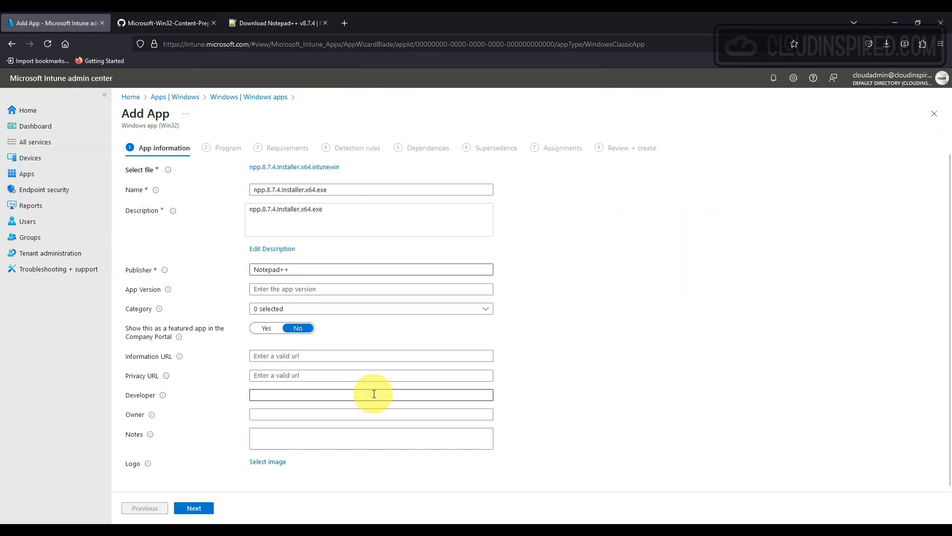
{"action": "left_click", "coordinate": [194, 508]}
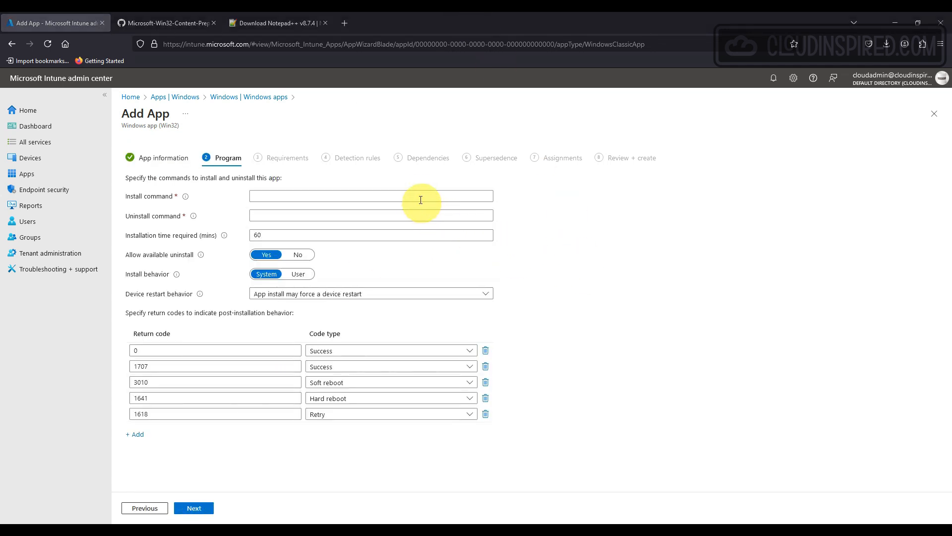
Set install command 'npp.8.7.4.Installer.x64.exe /S' and uninstall 'C:\Program Files\Notepad++\uninstall.exe /S'
{"action": "type", "text": "npp.8.7.4.Installer.x64.exe /S"}
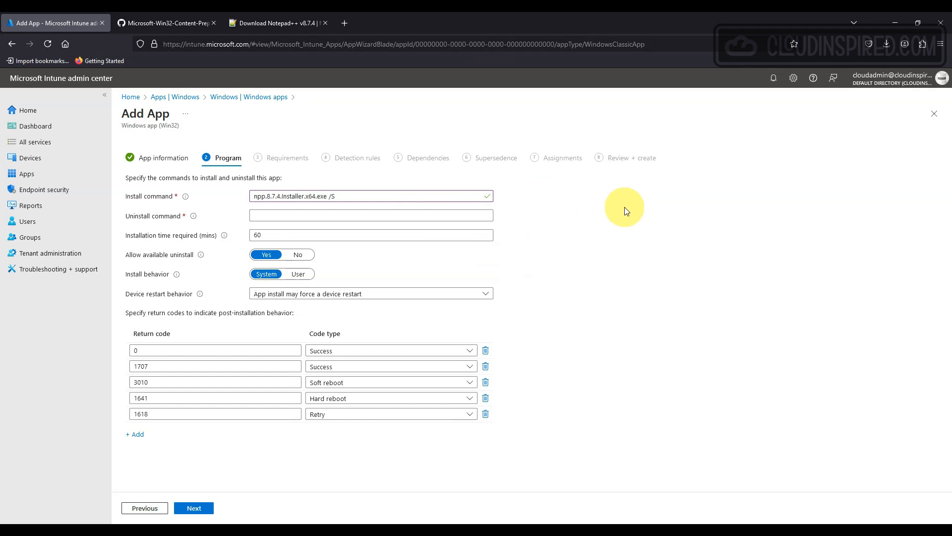
{"action": "type", "text": "C:\\Program Files\\Notepad++\\uninstall.exe /S"}
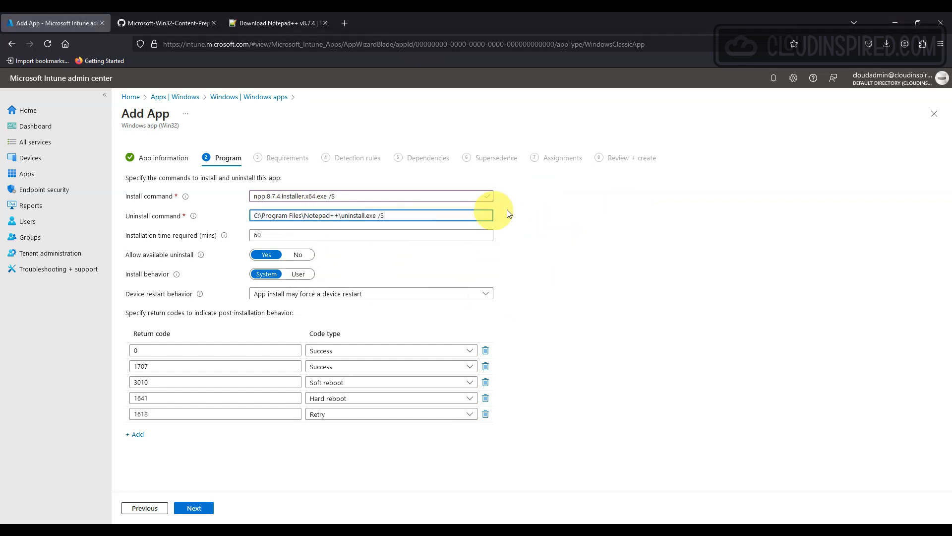
{"action": "mouse_move", "coordinate": [225, 236]}
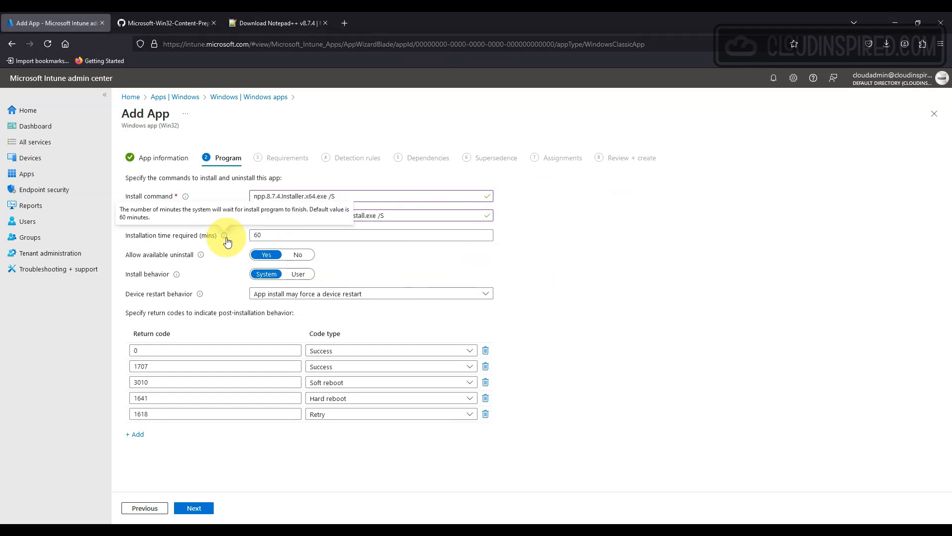
{"action": "mouse_move", "coordinate": [236, 244]}
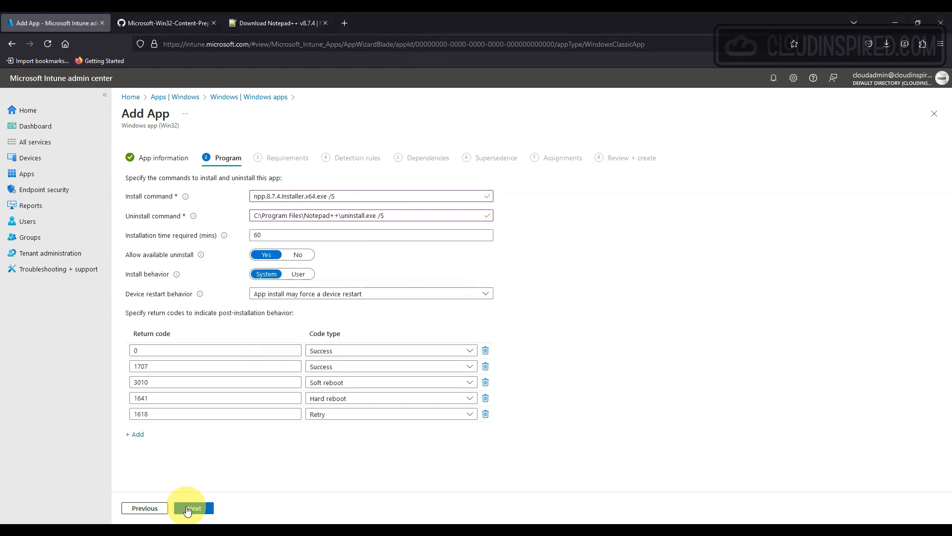
{"action": "left_click", "coordinate": [193, 508]}
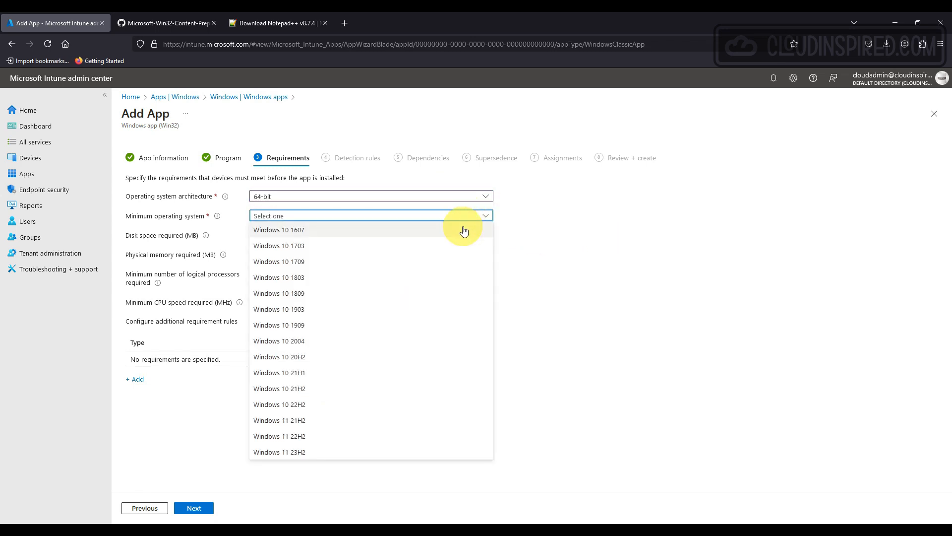
Set minimum OS to Windows 10 1607 and discard the unfinished File requirement rule
{"action": "left_click", "coordinate": [279, 230]}
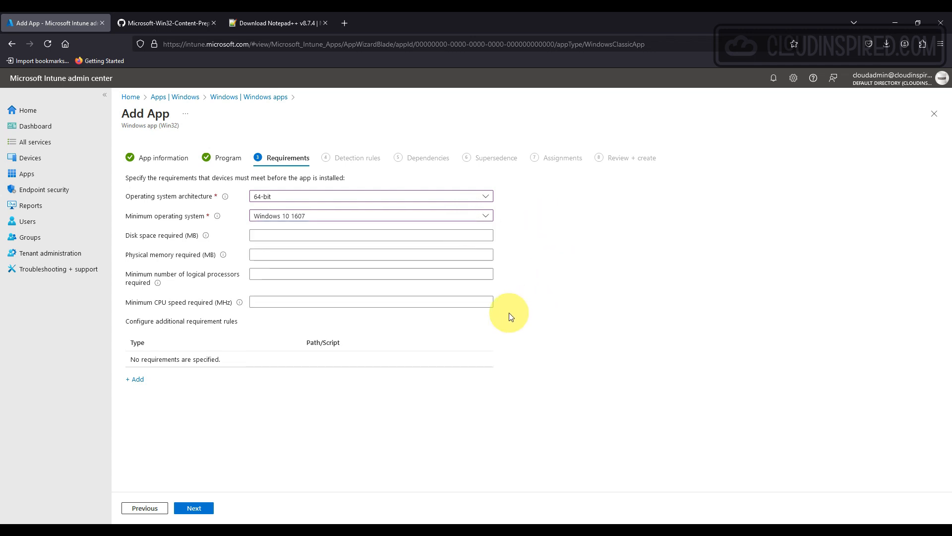
{"action": "left_click", "coordinate": [134, 379]}
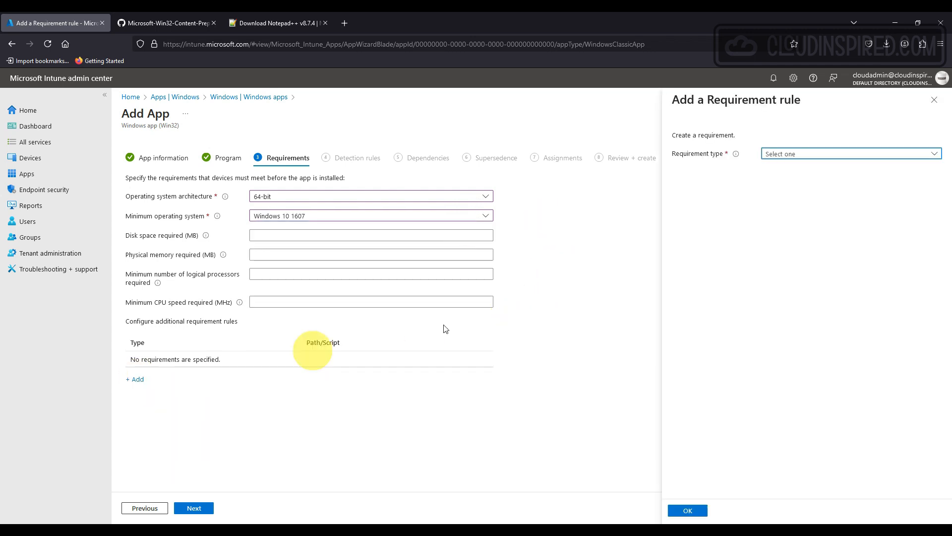
{"action": "left_click", "coordinate": [849, 153]}
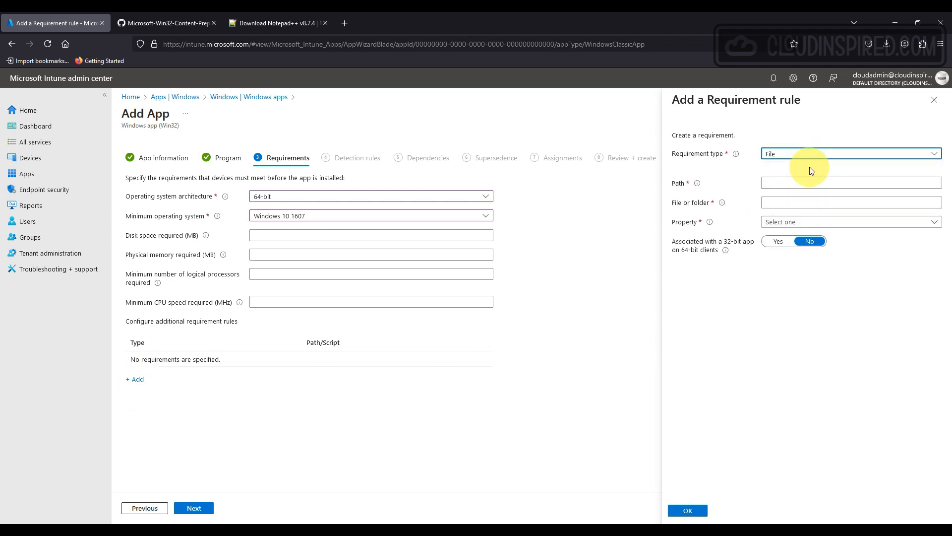
{"action": "left_click", "coordinate": [850, 153]}
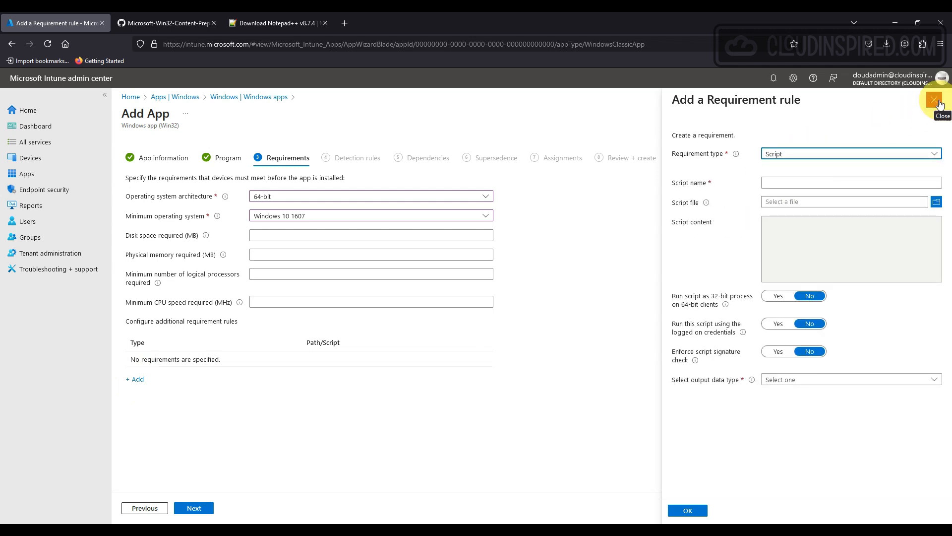
{"action": "left_click", "coordinate": [934, 100]}
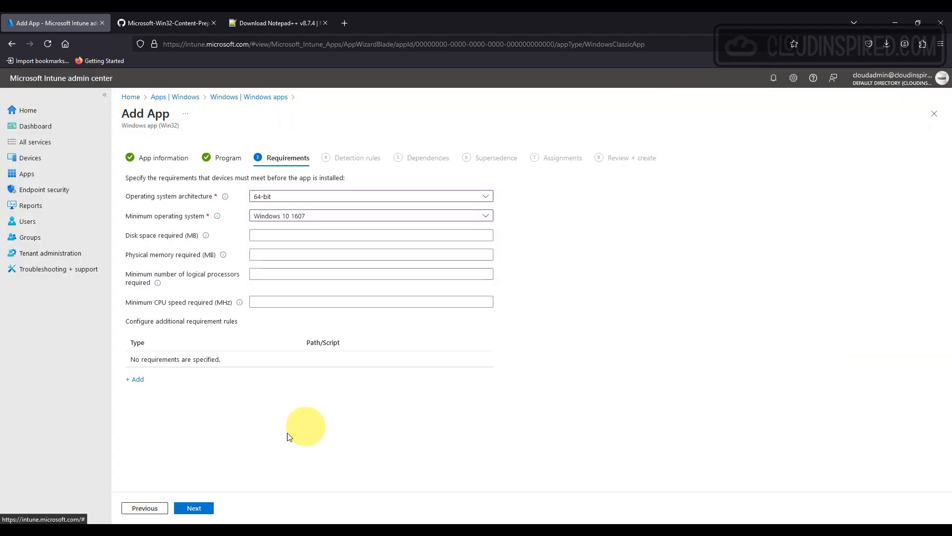
{"action": "left_click", "coordinate": [193, 508]}
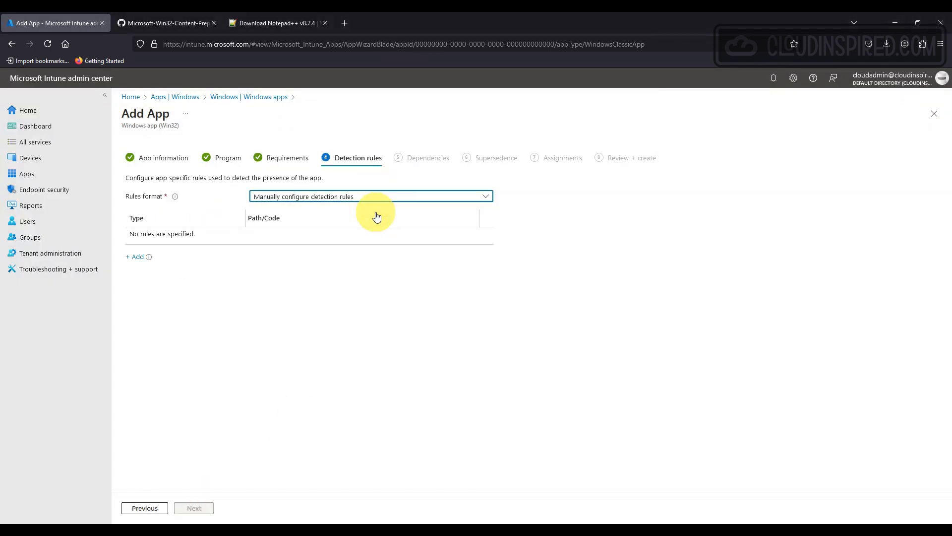
Add a detection rule requiring notepad++ to exist in C:\Program Files\Notepad++
{"action": "left_click", "coordinate": [136, 256]}
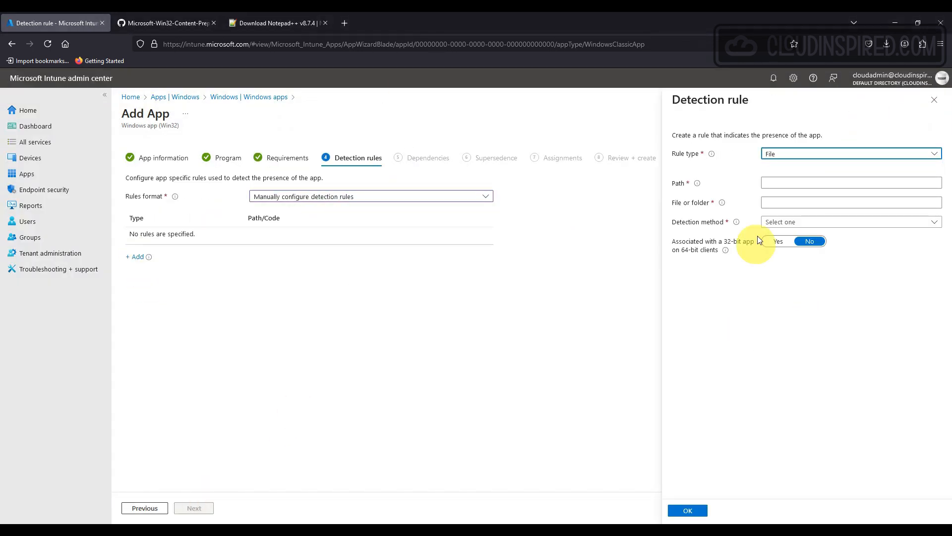
{"action": "type", "text": "C:\\Program Files\\Notepad++"}
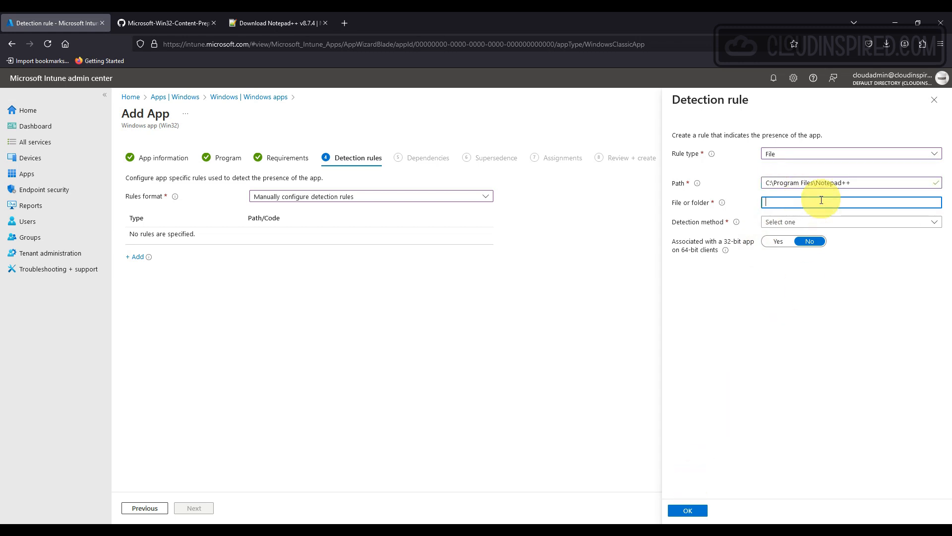
{"action": "type", "text": "notepad++"}
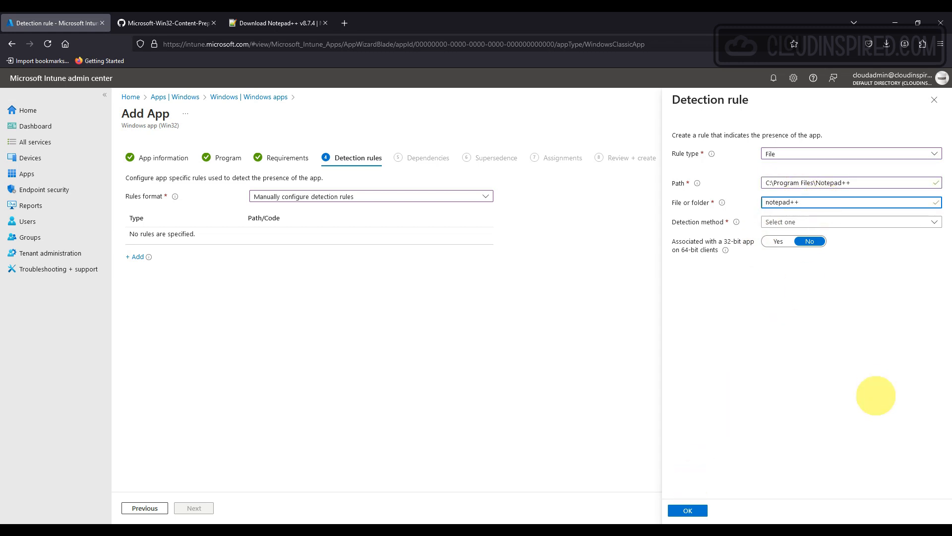
{"action": "left_click", "coordinate": [849, 221]}
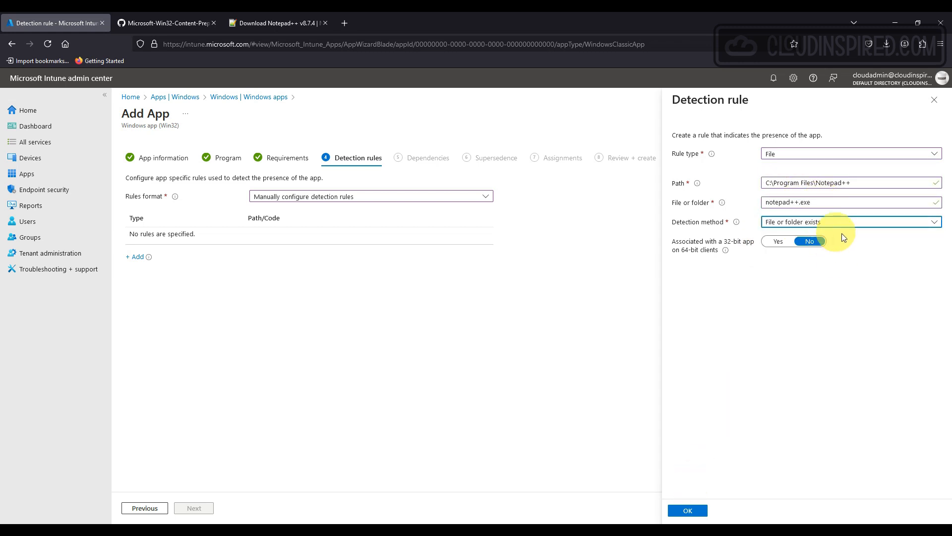
{"action": "mouse_move", "coordinate": [685, 497]}
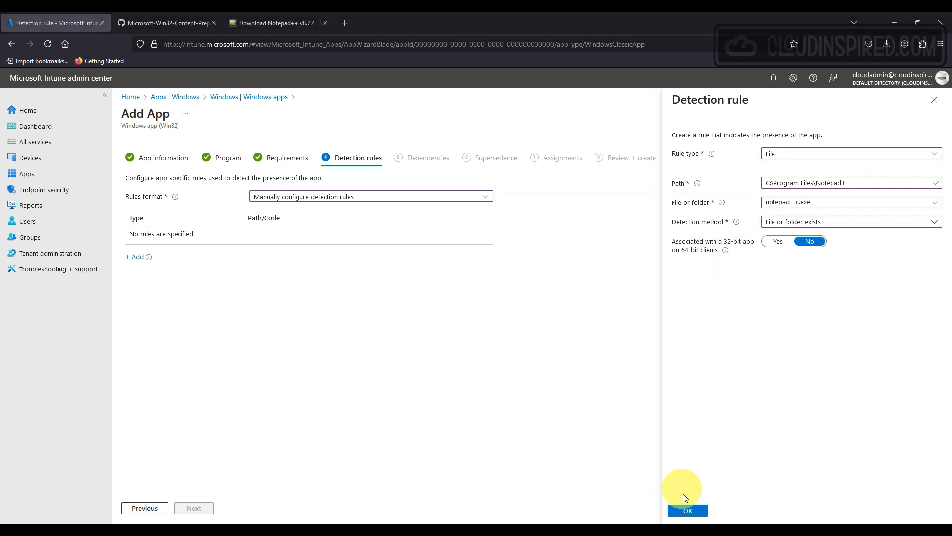
{"action": "left_click", "coordinate": [687, 511]}
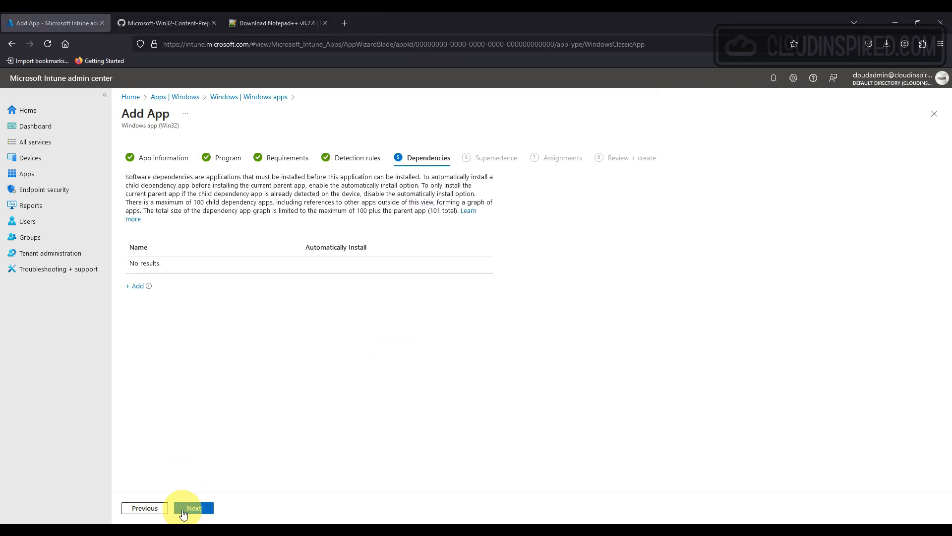
Assign the app as required to the AVD-Intune-Apps group and create it
{"action": "left_click", "coordinate": [193, 508]}
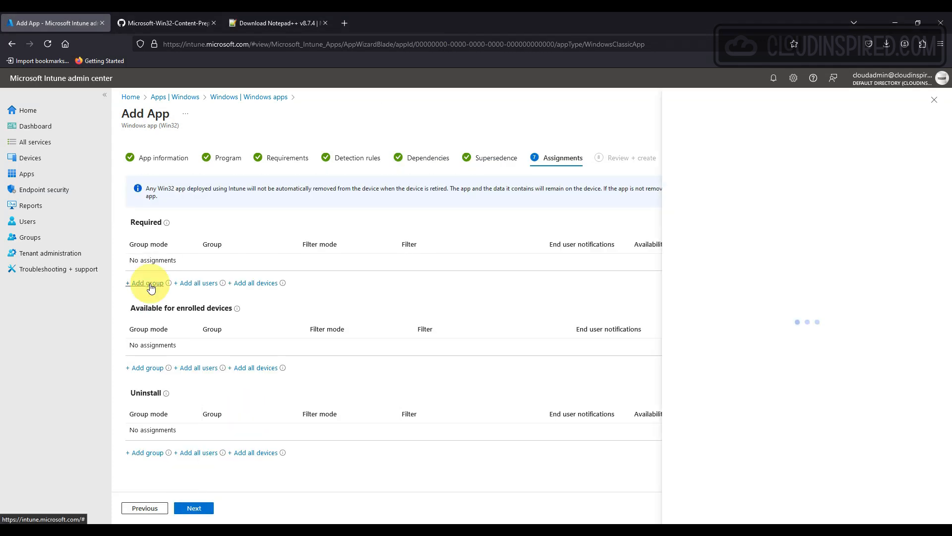
{"action": "left_click", "coordinate": [144, 283]}
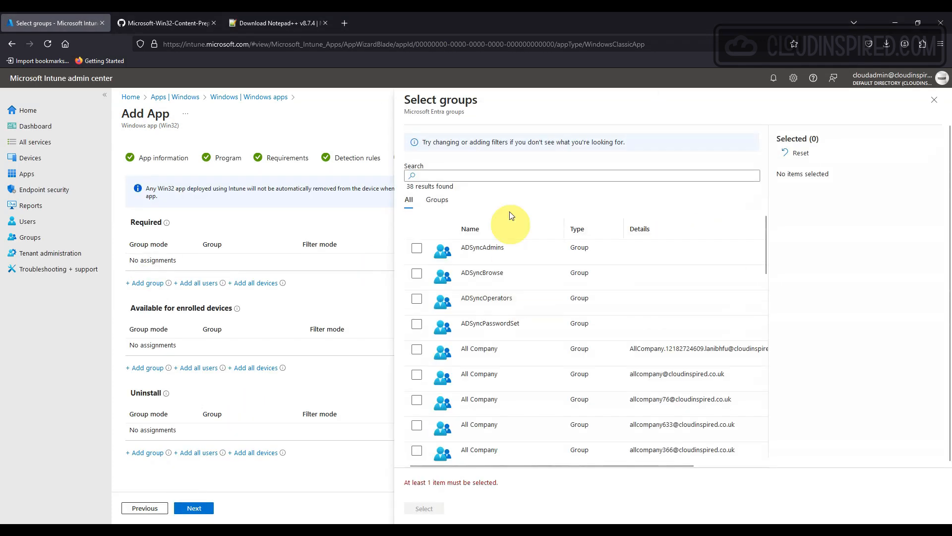
{"action": "type", "text": "AVD"}
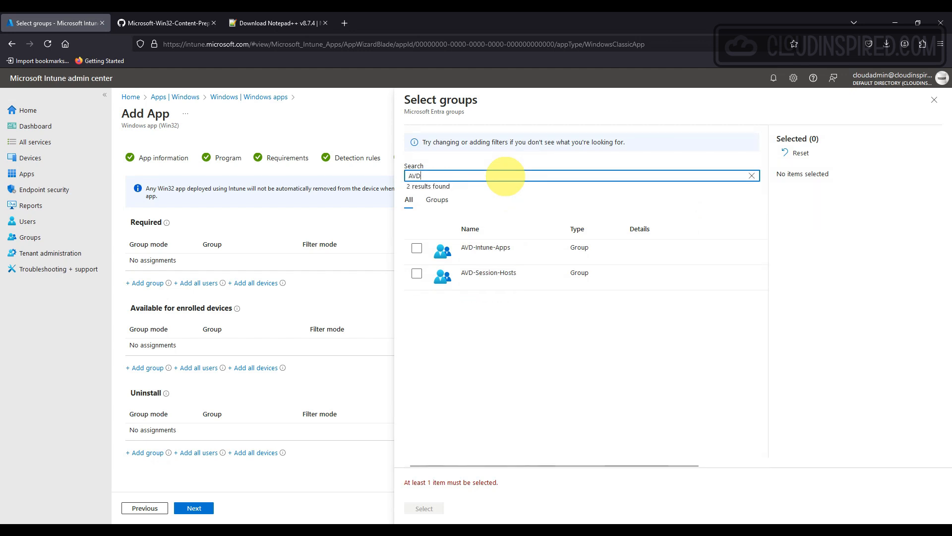
{"action": "left_click", "coordinate": [416, 248]}
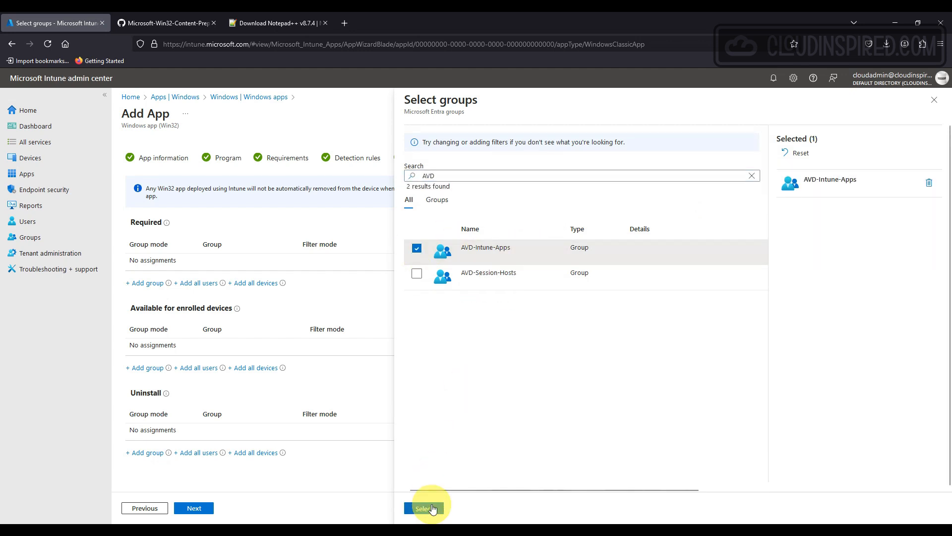
{"action": "left_click", "coordinate": [424, 508]}
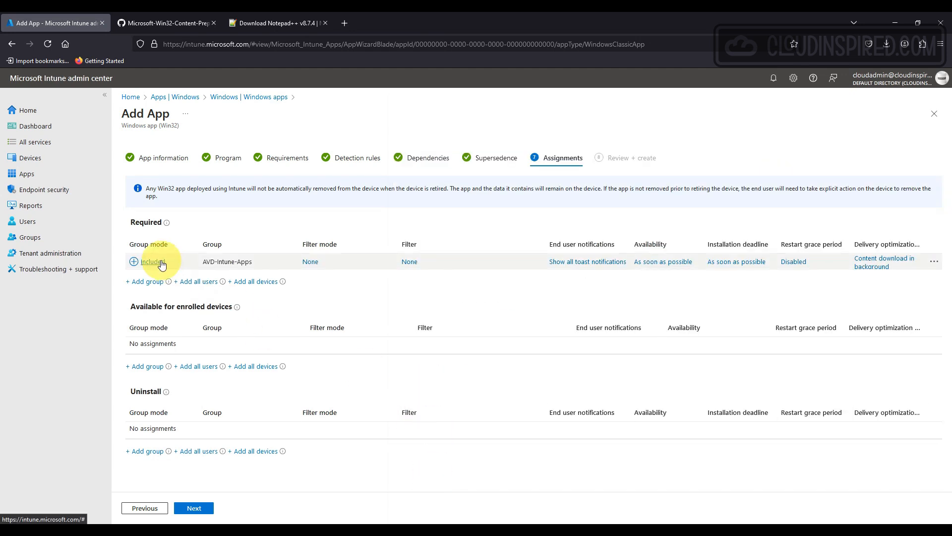
{"action": "left_click", "coordinate": [155, 261]}
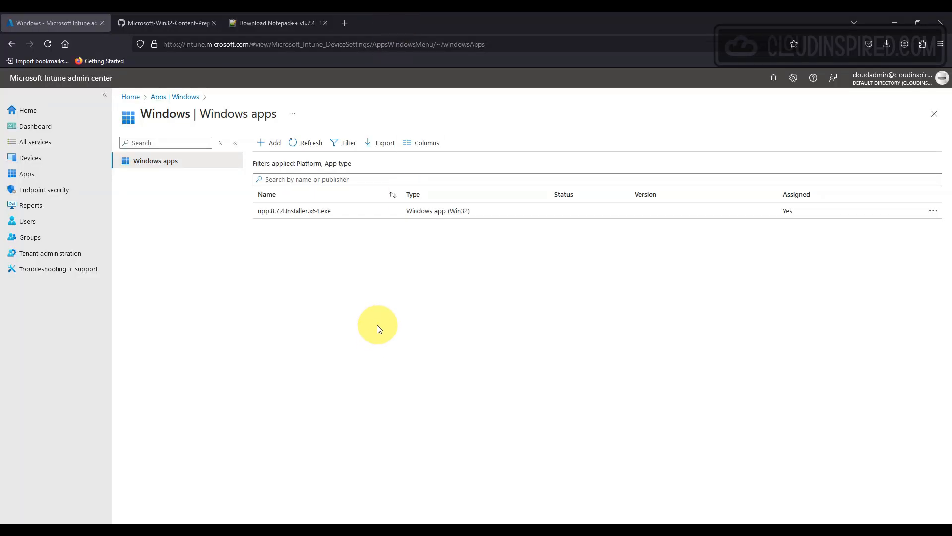
Open the npp.8.7.4.installer.x64.exe app and review its install status and properties
{"action": "left_click", "coordinate": [295, 211]}
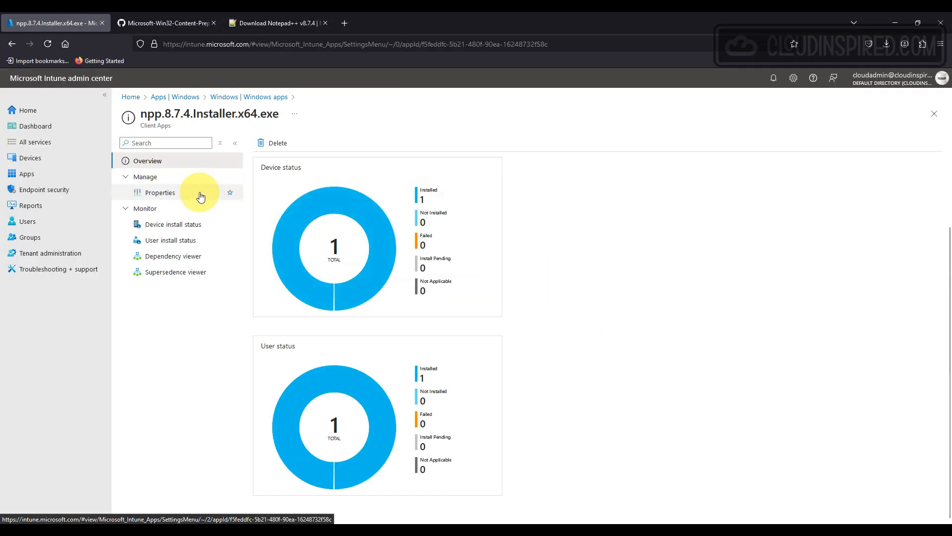
{"action": "left_click", "coordinate": [175, 224]}
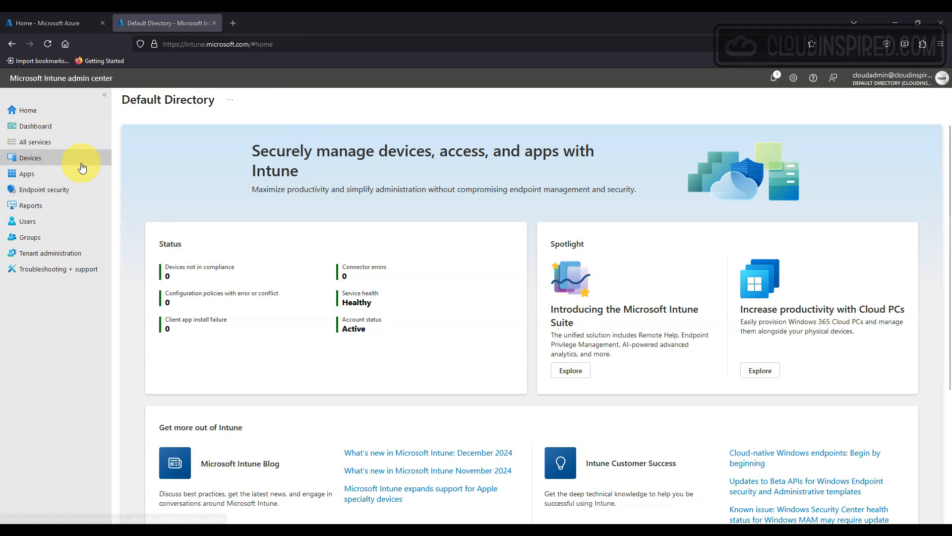
Go to Devices > Configuration to view the empty policy list
{"action": "left_click", "coordinate": [29, 157]}
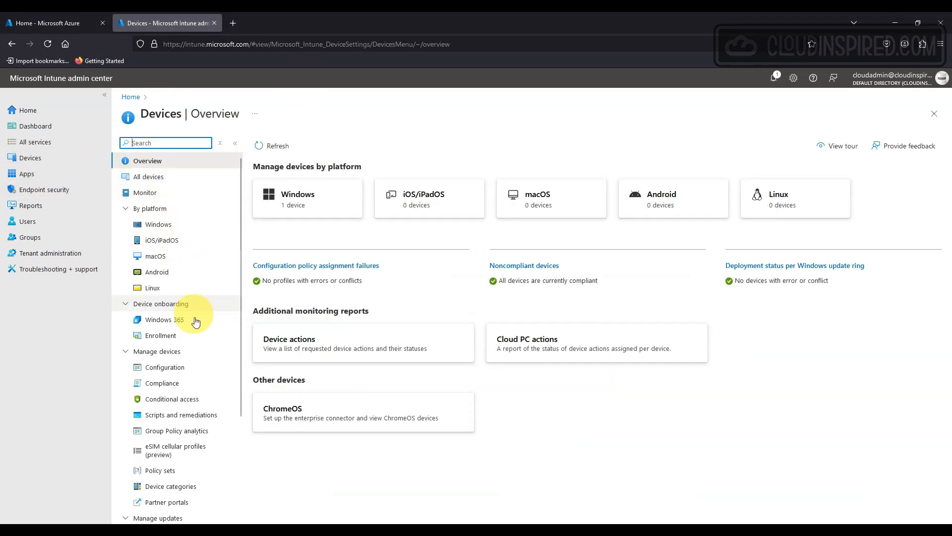
{"action": "left_click", "coordinate": [165, 367]}
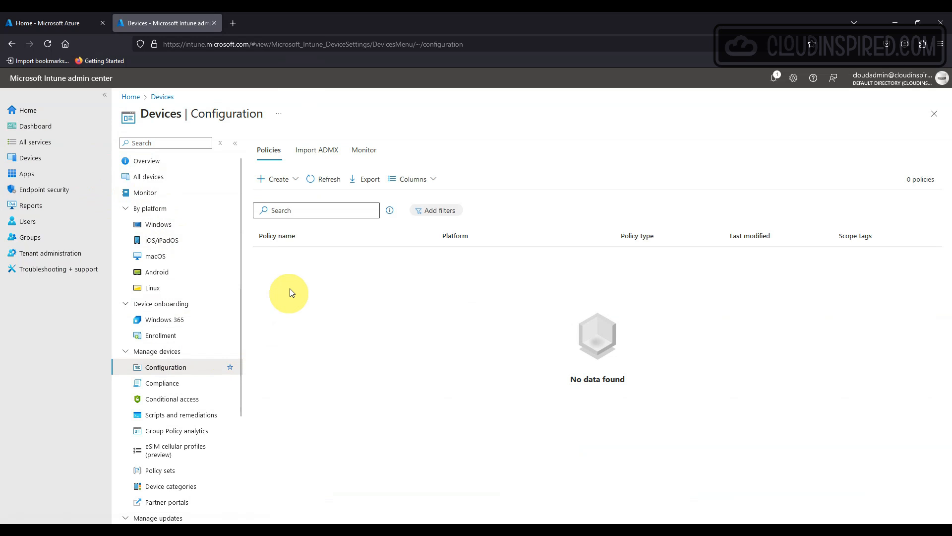
Create a new Windows 10 and later policy using the Settings catalog profile type
{"action": "left_click", "coordinate": [278, 179]}
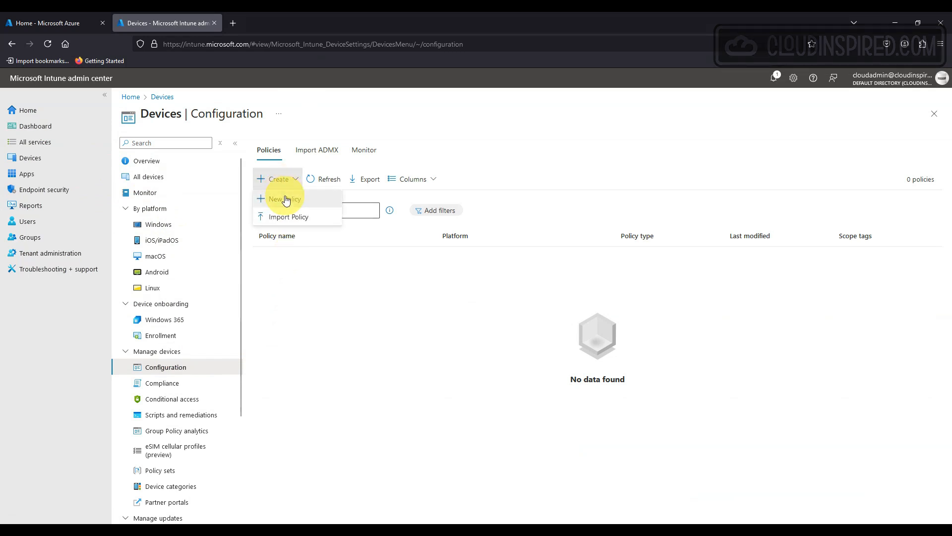
{"action": "left_click", "coordinate": [287, 198]}
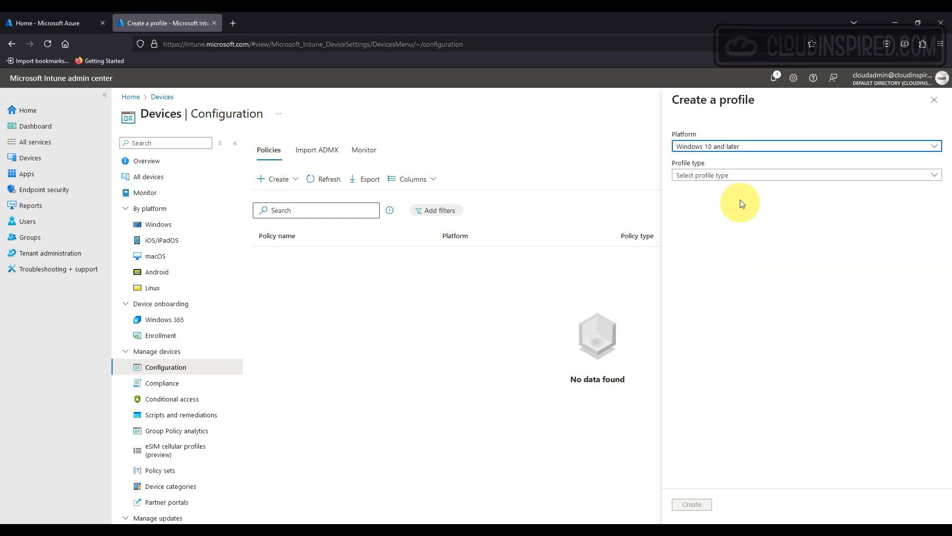
{"action": "left_click", "coordinate": [806, 175]}
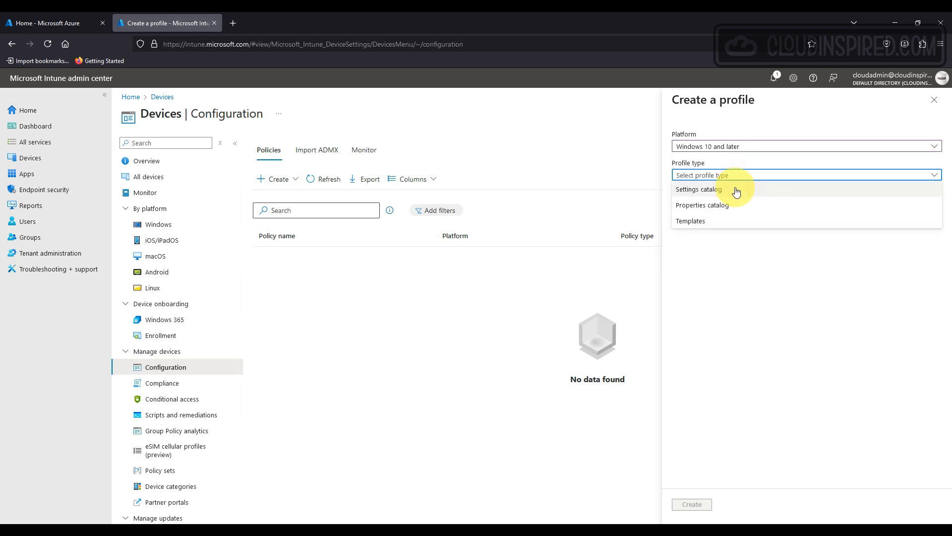
{"action": "left_click", "coordinate": [697, 189]}
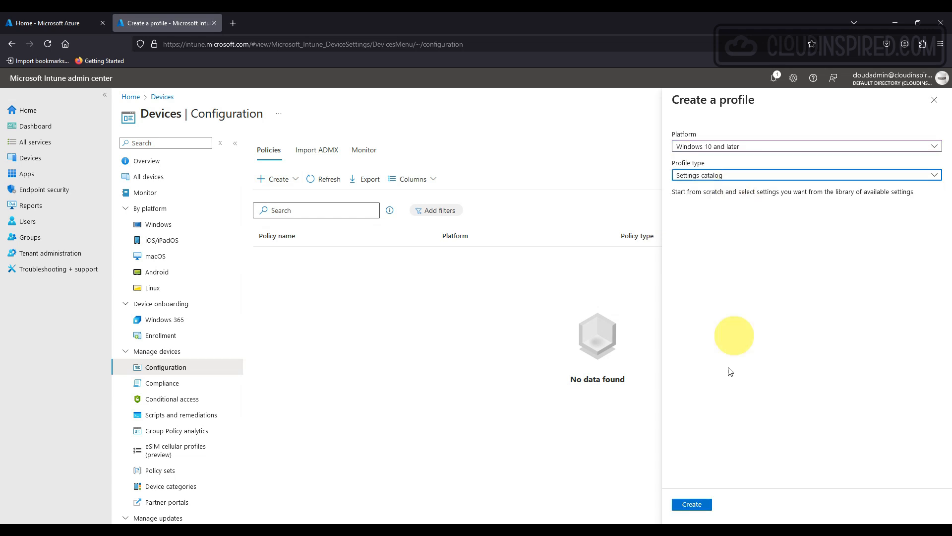
{"action": "left_click", "coordinate": [691, 504]}
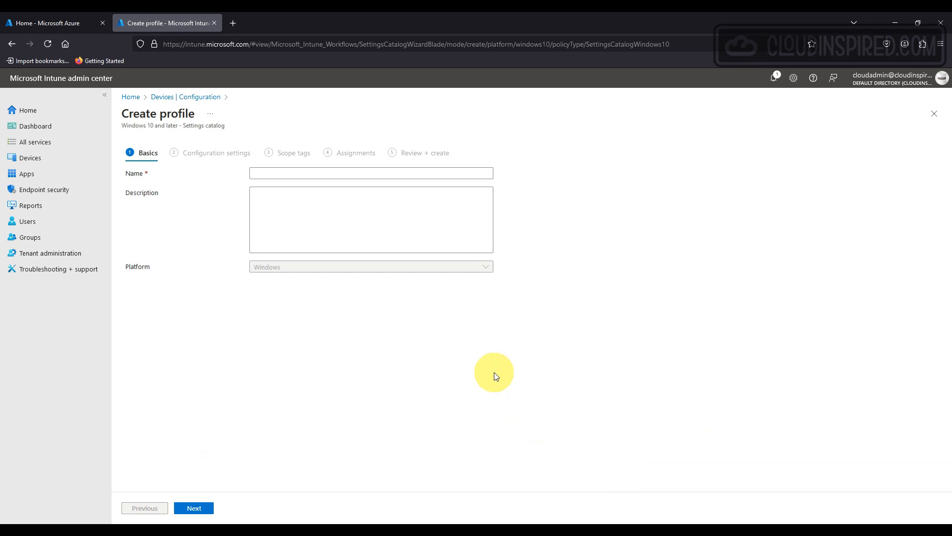
Name the profile 'AVD Session Hosts Disable' and continue to Configuration settings
{"action": "type", "text": "AVD Session Hosts Disable"}
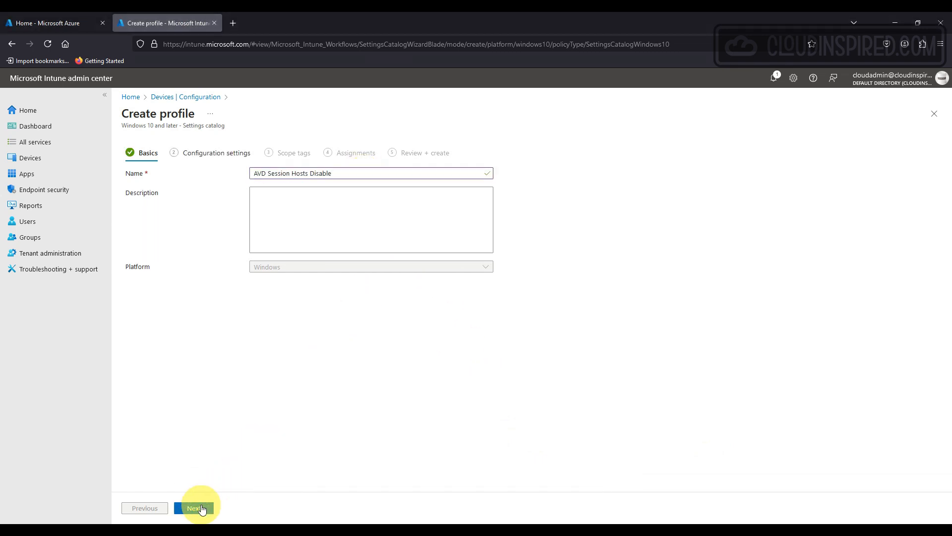
{"action": "left_click", "coordinate": [193, 508]}
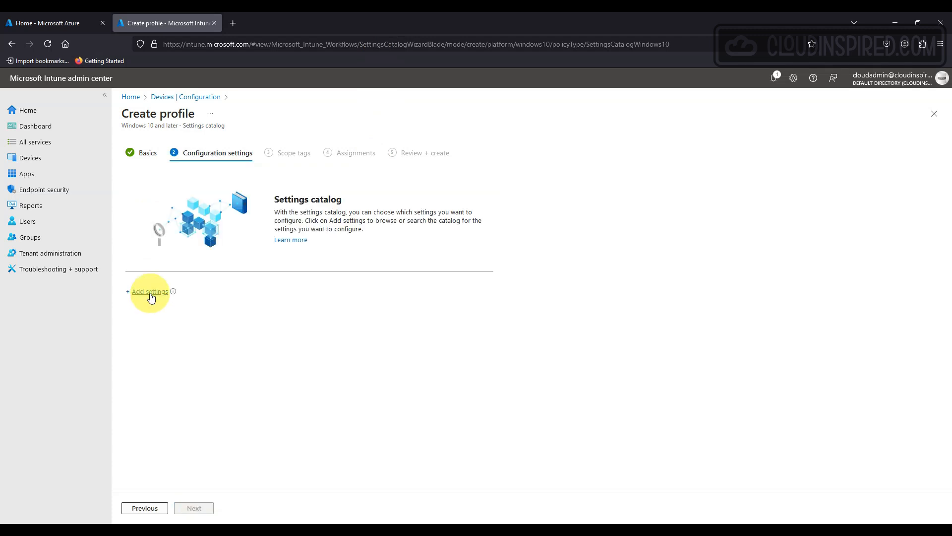
Add the 'Turn off the Store application' setting from Administrative Templates
{"action": "left_click", "coordinate": [149, 291]}
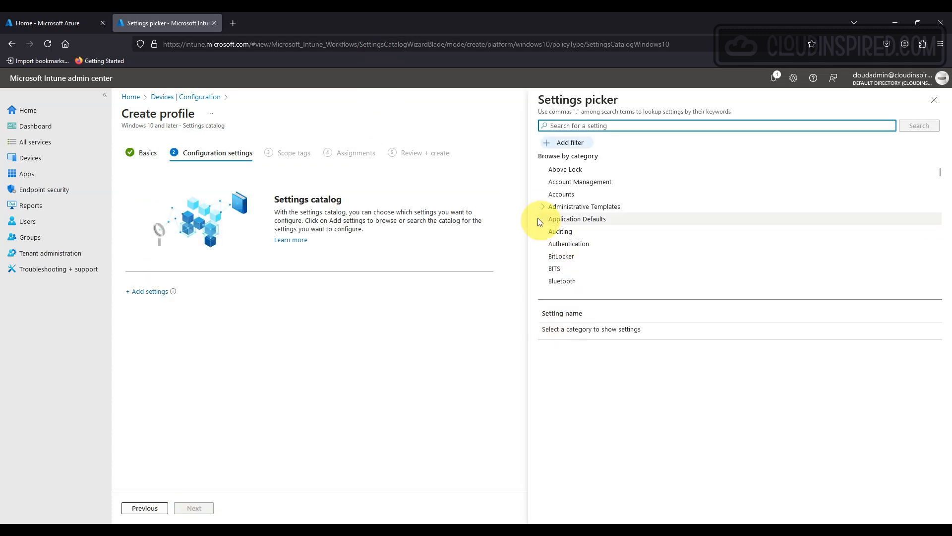
{"action": "left_click", "coordinate": [543, 206]}
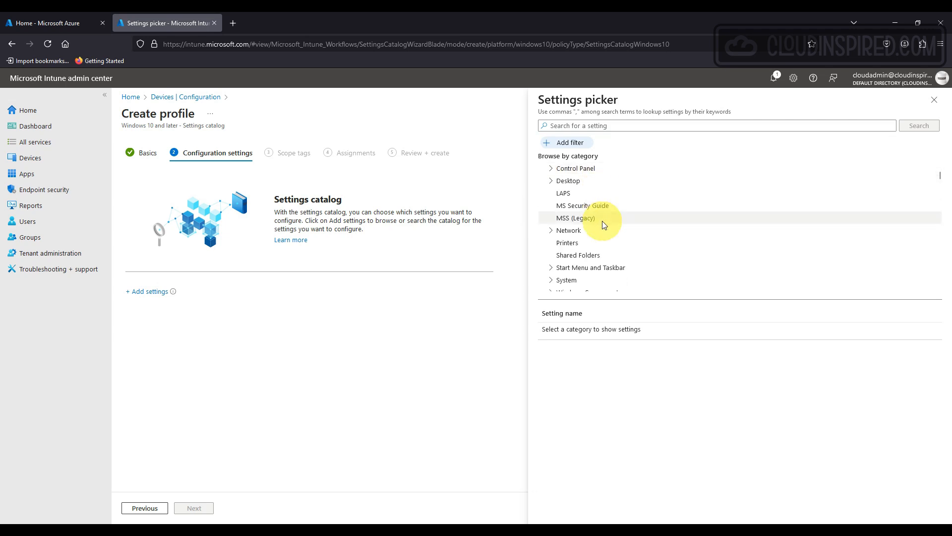
{"action": "left_click", "coordinate": [588, 241]}
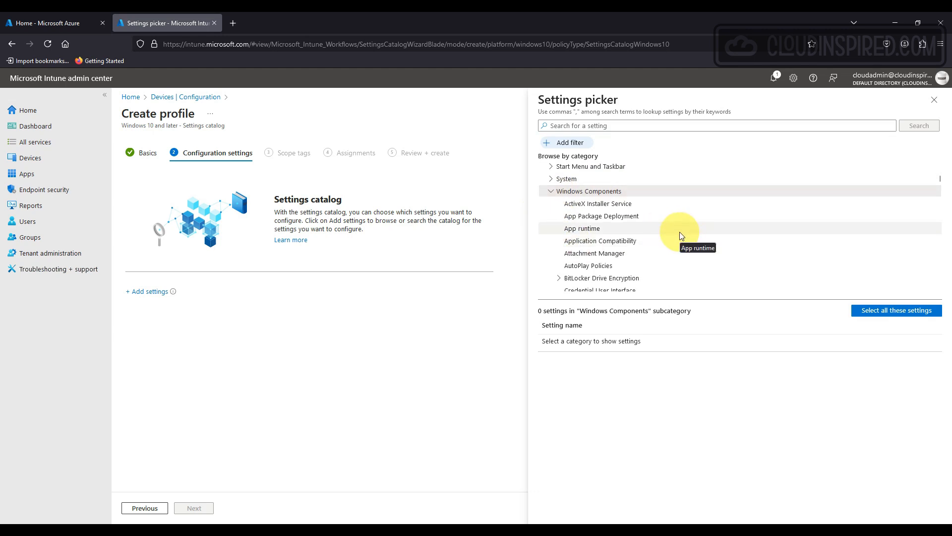
{"action": "left_click", "coordinate": [549, 389]}
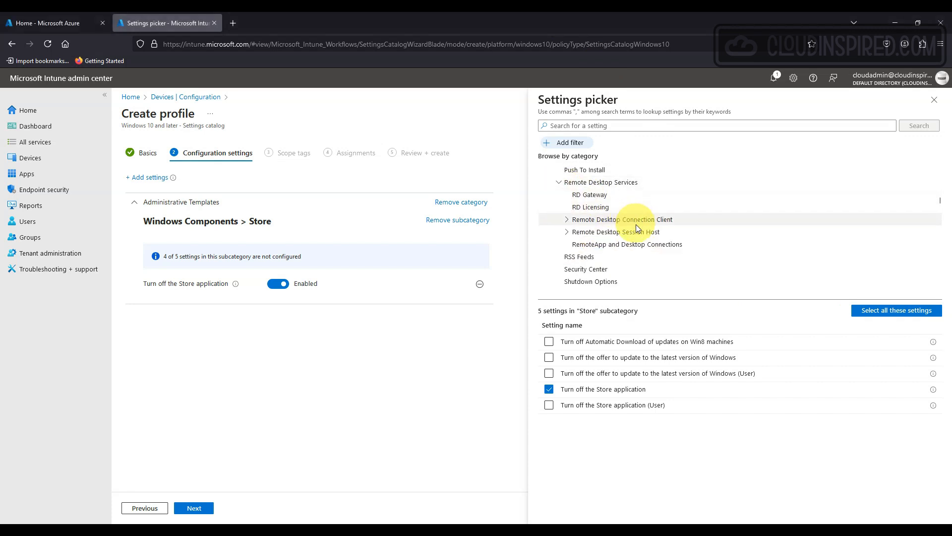
Browse to Remote Desktop Session Host > Azure Virtual Desktop settings
{"action": "left_click", "coordinate": [616, 231]}
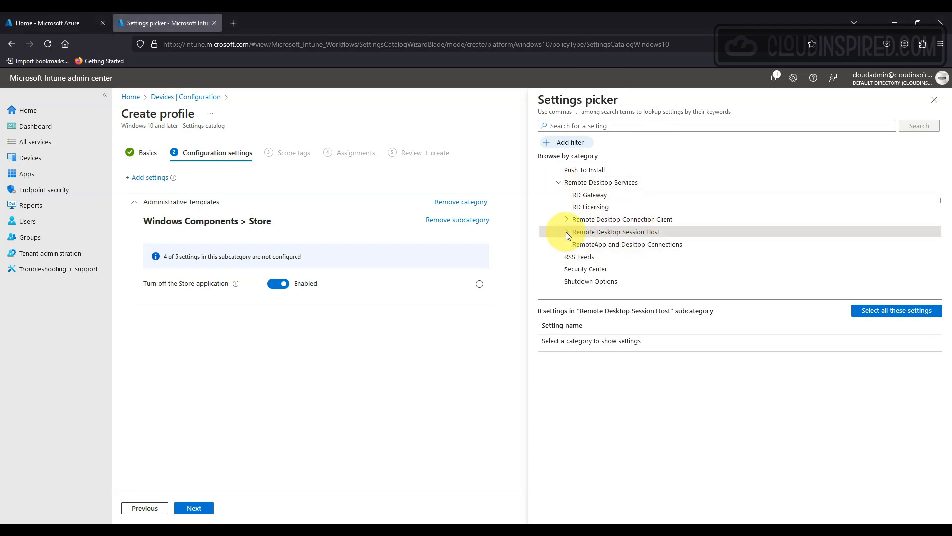
{"action": "left_click", "coordinate": [567, 232]}
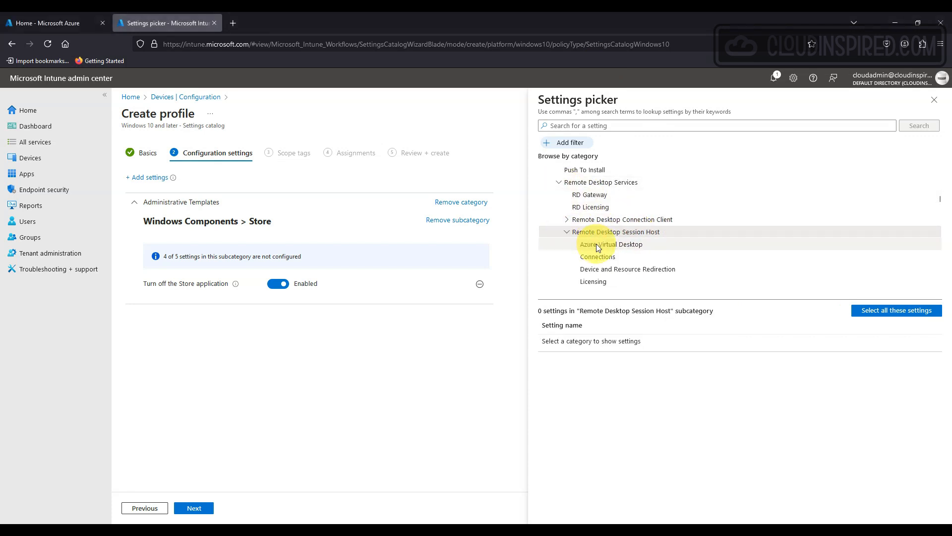
{"action": "scroll", "scroll_direction": "down", "scroll_amount": 3}
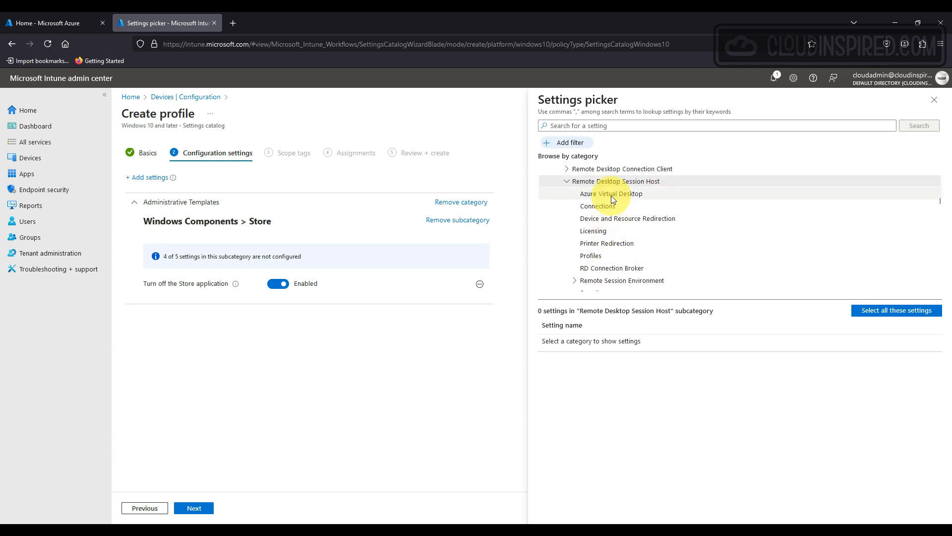
{"action": "left_click", "coordinate": [611, 193]}
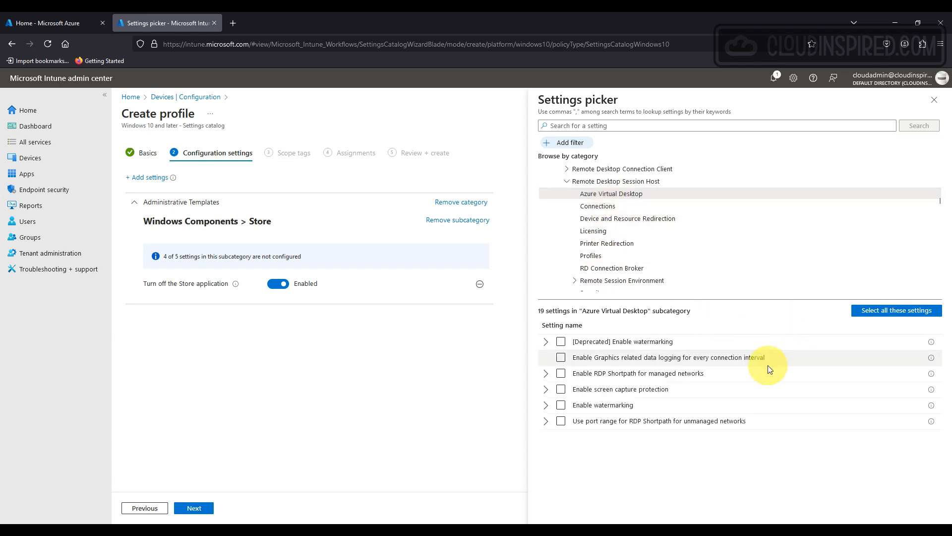
{"action": "mouse_move", "coordinate": [754, 448]}
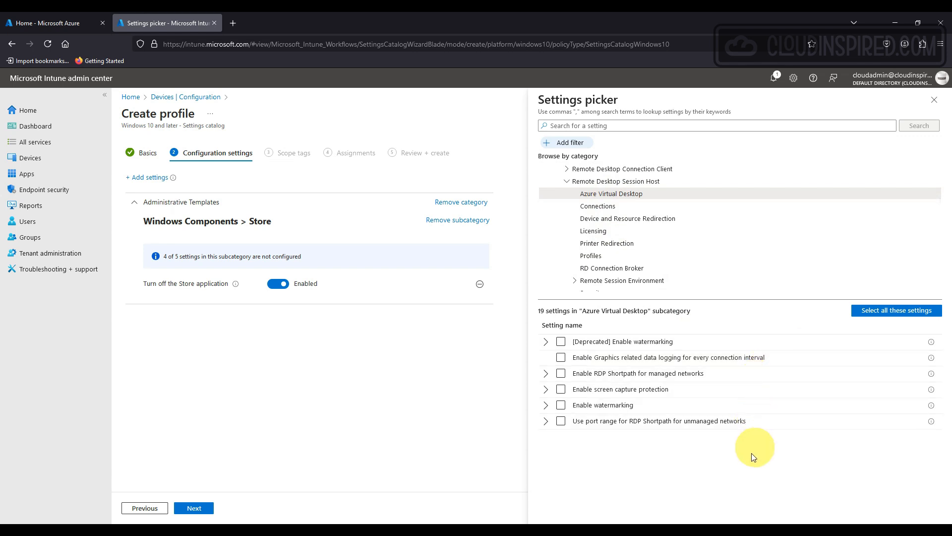
Add 'Enable watermarking' and 'Enable screen capture protection' and switch both to Enabled
{"action": "left_click", "coordinate": [560, 405]}
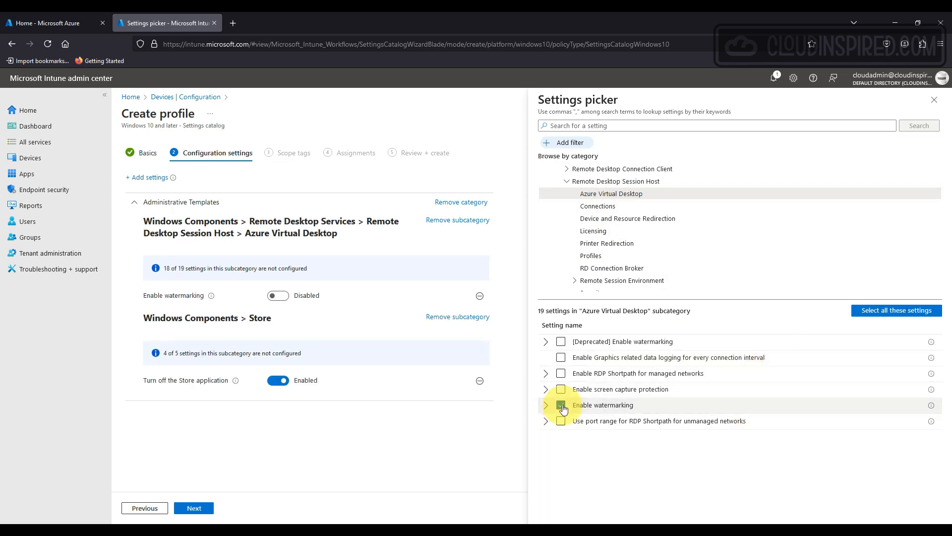
{"action": "left_click", "coordinate": [560, 389]}
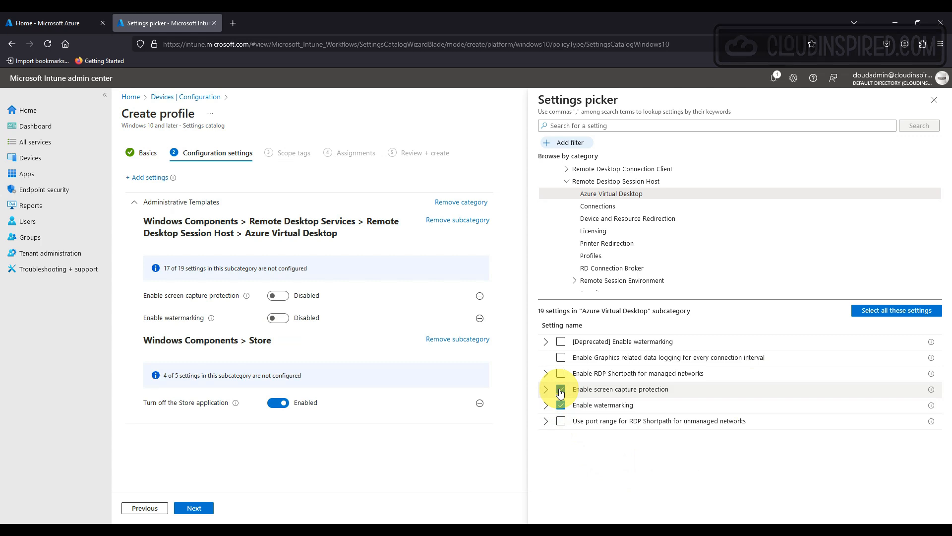
{"action": "left_click", "coordinate": [560, 389]}
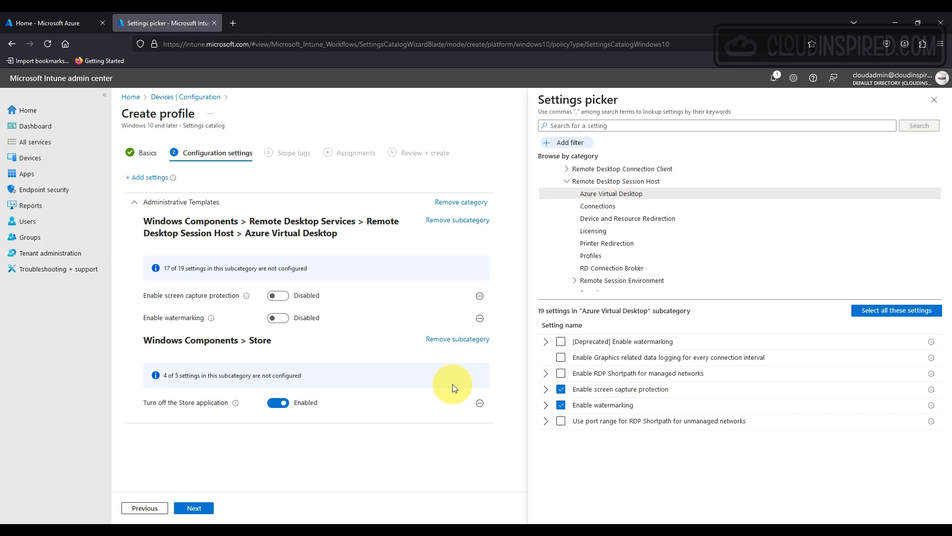
{"action": "left_click", "coordinate": [277, 295]}
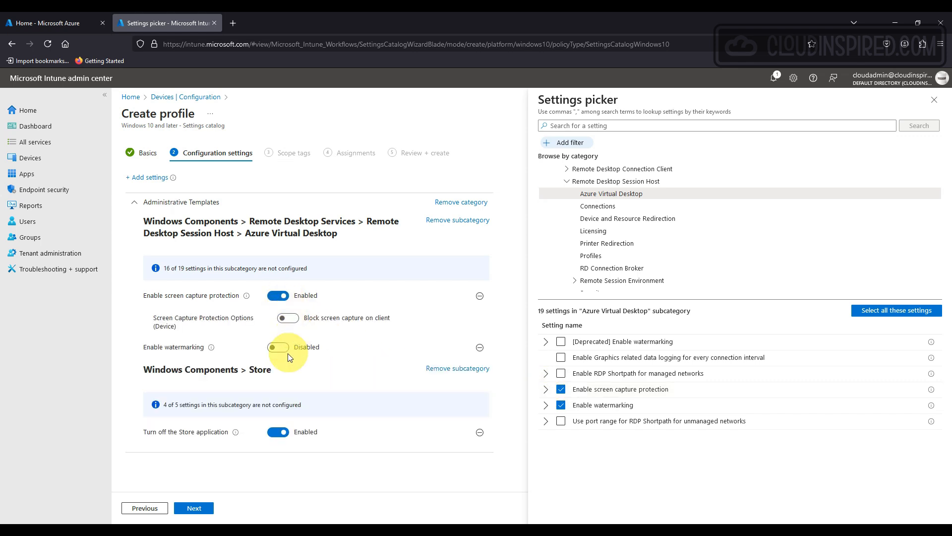
{"action": "left_click", "coordinate": [278, 347]}
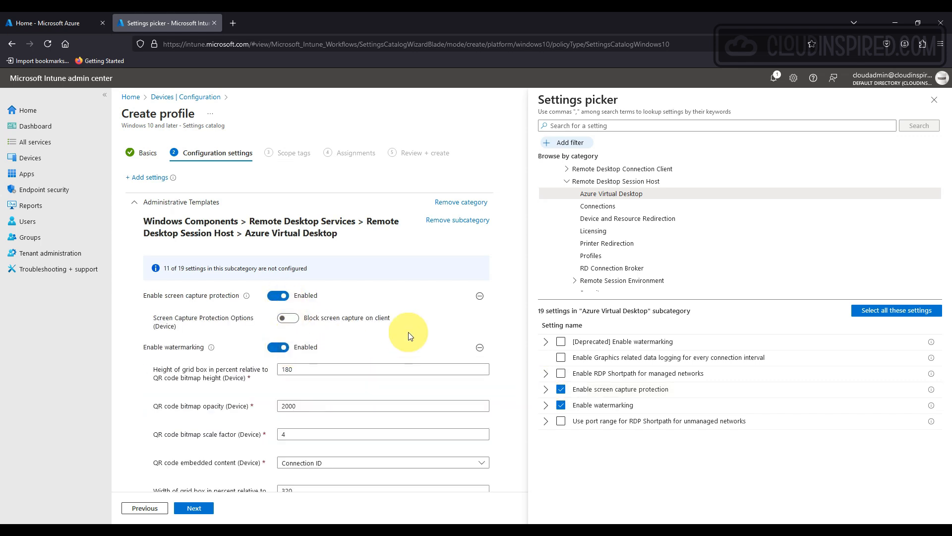
{"action": "scroll", "scroll_direction": "down", "scroll_amount": 3}
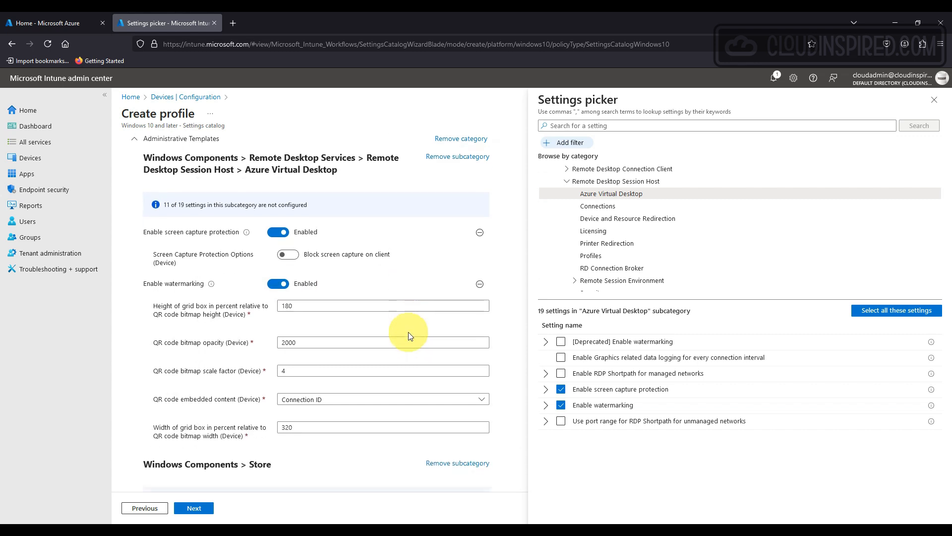
{"action": "scroll", "scroll_direction": "down", "scroll_amount": 3}
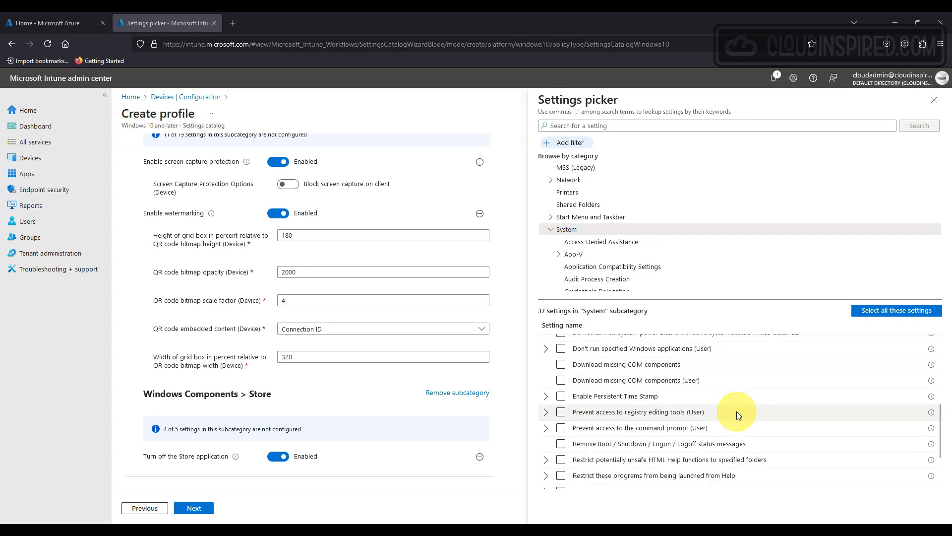
Add registry and command prompt restrictions, and block powershell.exe and notepad.exe
{"action": "left_click", "coordinate": [560, 412]}
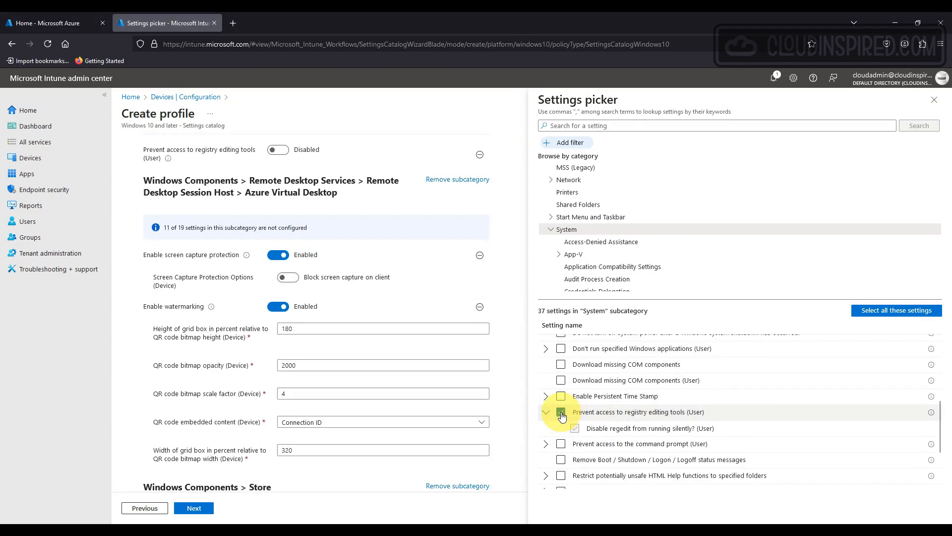
{"action": "left_click", "coordinate": [560, 444]}
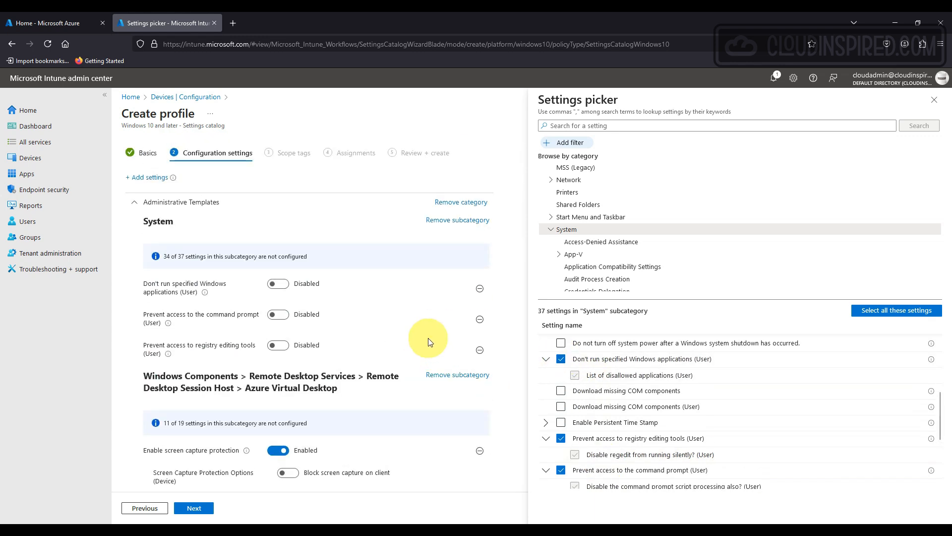
{"action": "left_click", "coordinate": [278, 284]}
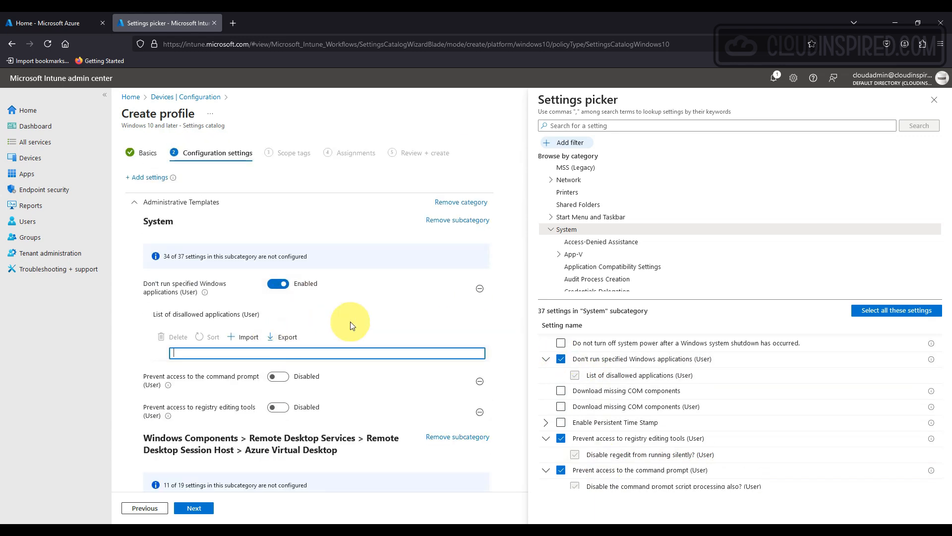
{"action": "type", "text": "powershell.exe"}
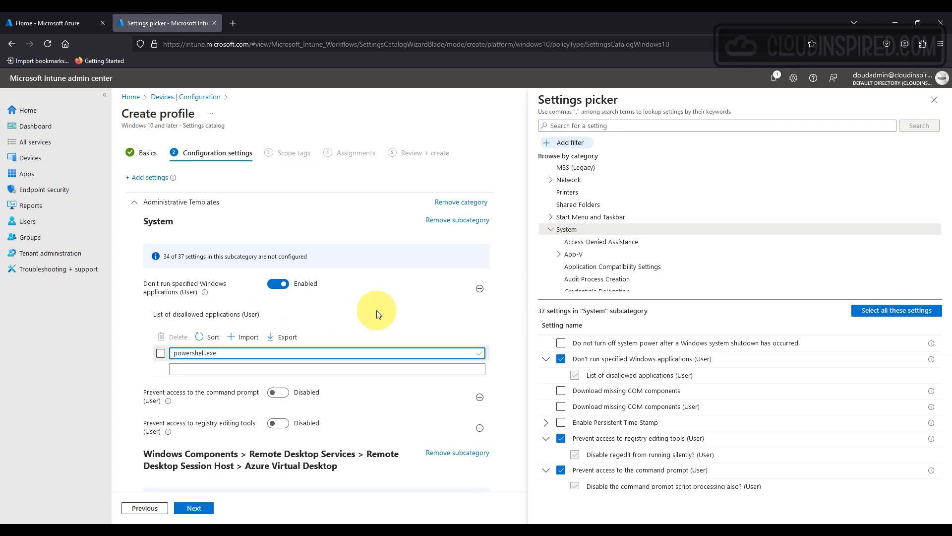
{"action": "type", "text": "notepad.exe"}
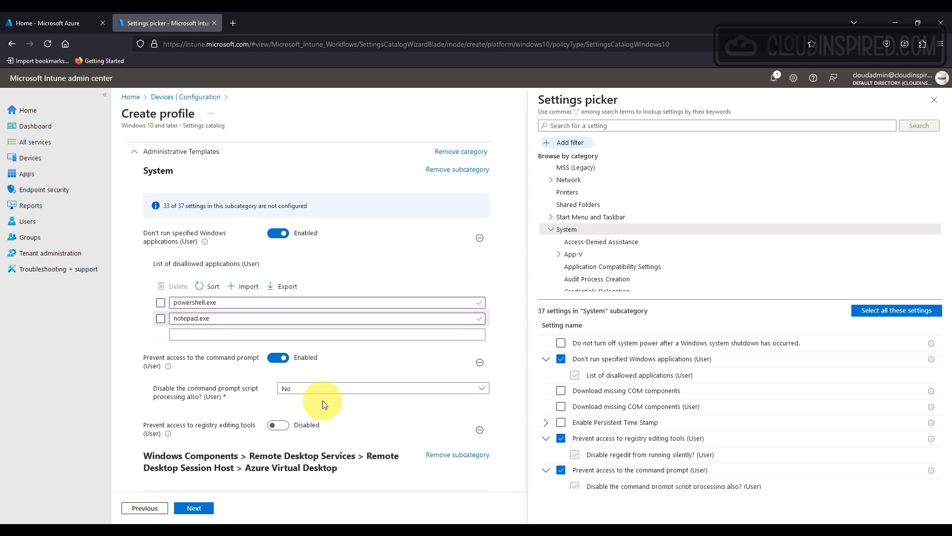
Enable the registry editing tools restriction and add another System setting
{"action": "scroll", "scroll_direction": "down", "scroll_amount": 3}
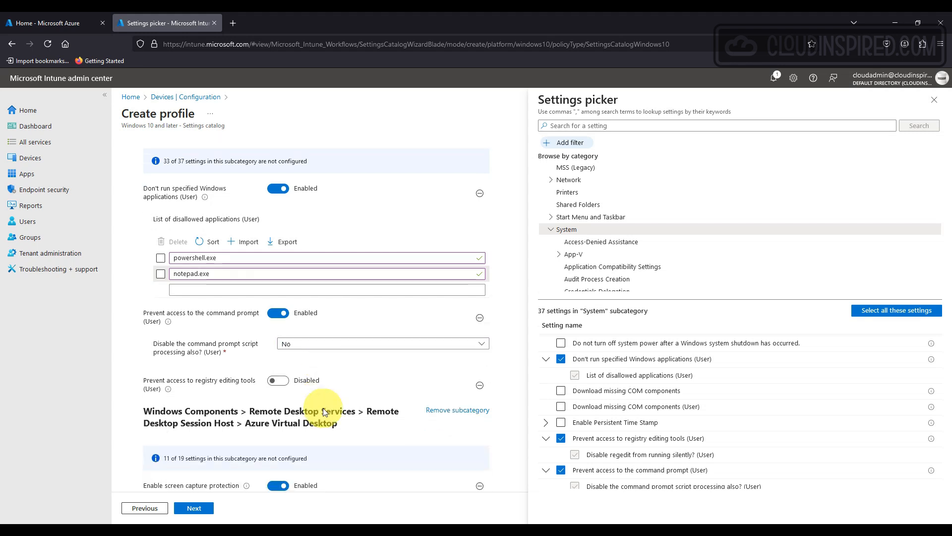
{"action": "left_click", "coordinate": [278, 381]}
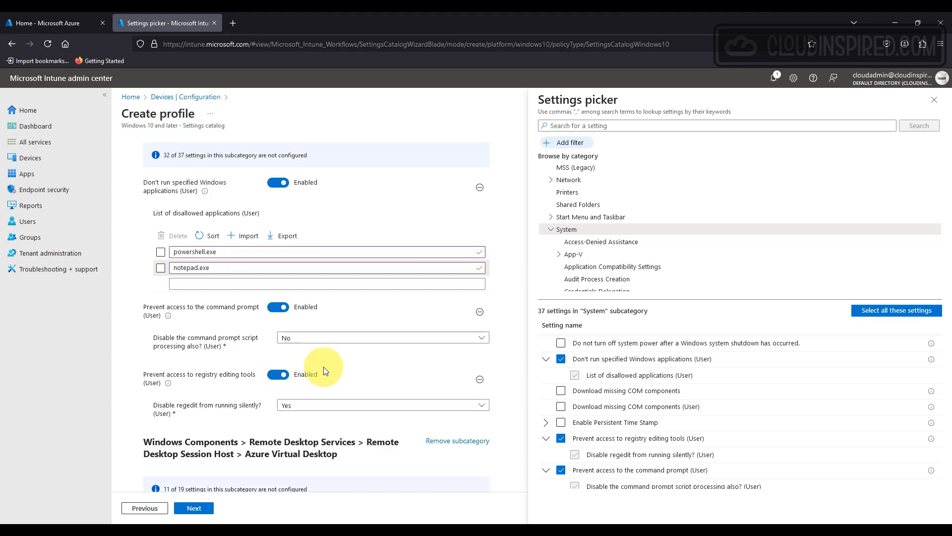
{"action": "left_click", "coordinate": [560, 373]}
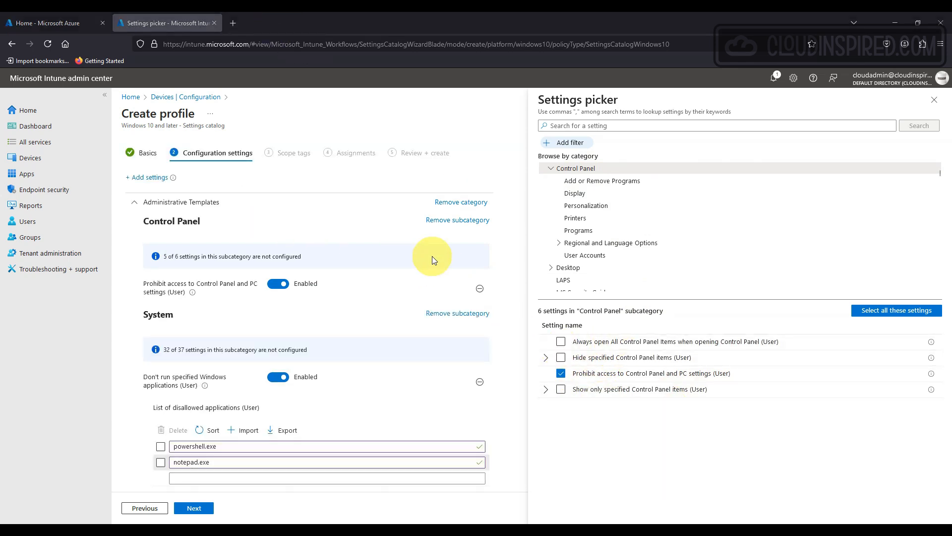
Review the remaining settings and advance the profile to Assignments
{"action": "scroll", "scroll_direction": "down", "scroll_amount": 3}
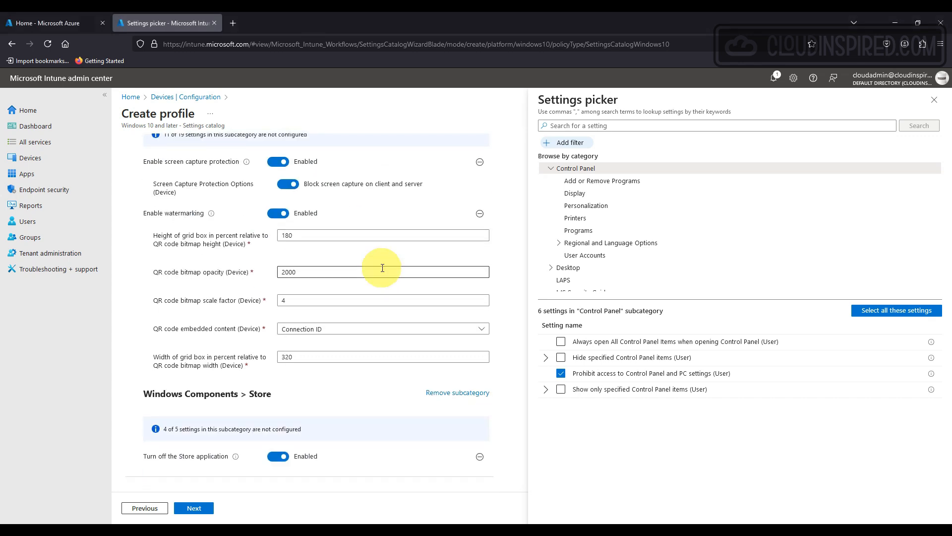
{"action": "left_click", "coordinate": [193, 507]}
{"action": "type", "text": "avd"}
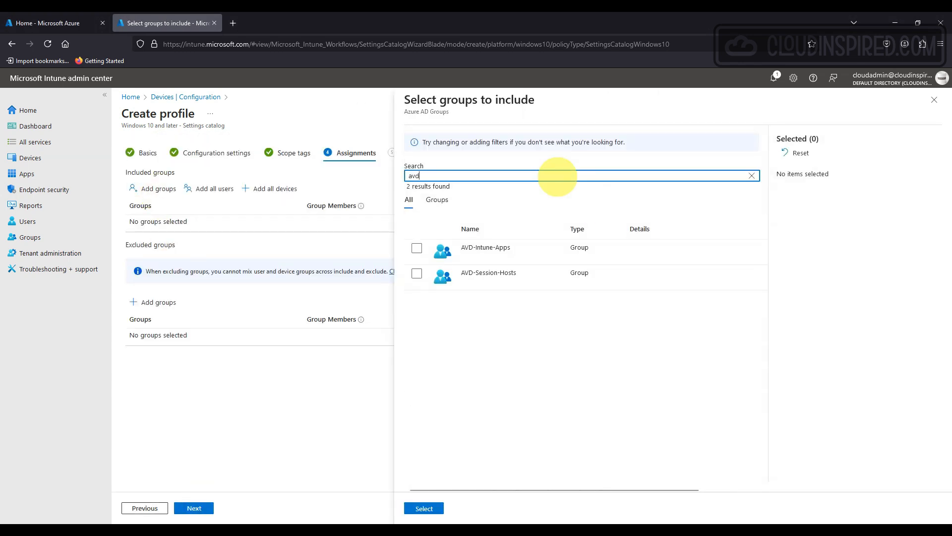
Target AVD-Session-Hosts, create the profile, then type 'powers' in the Run box
{"action": "left_click", "coordinate": [423, 508]}
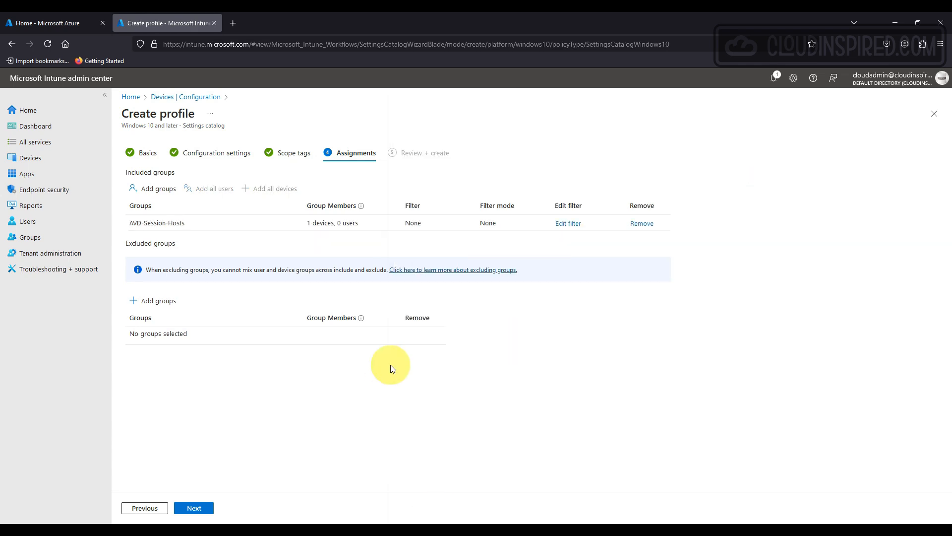
{"action": "left_click", "coordinate": [193, 508]}
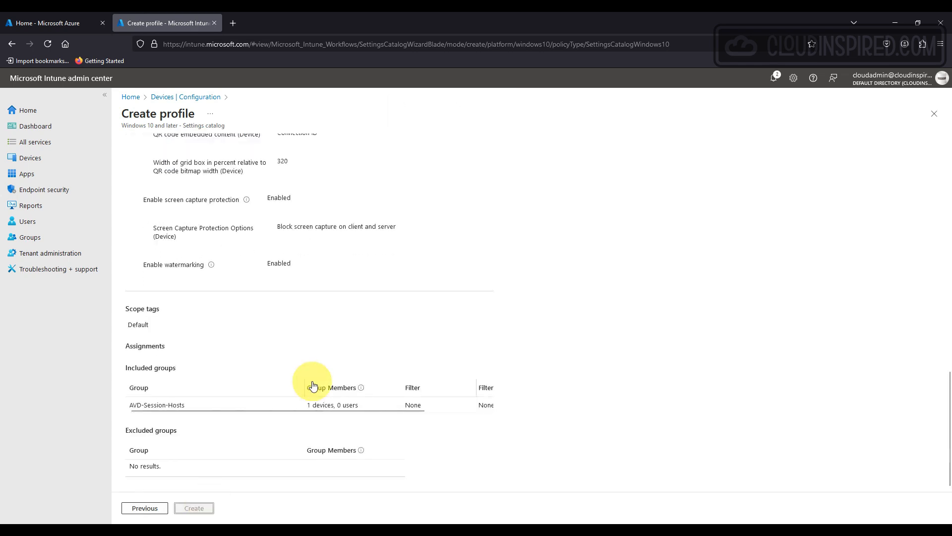
{"action": "left_click", "coordinate": [193, 508]}
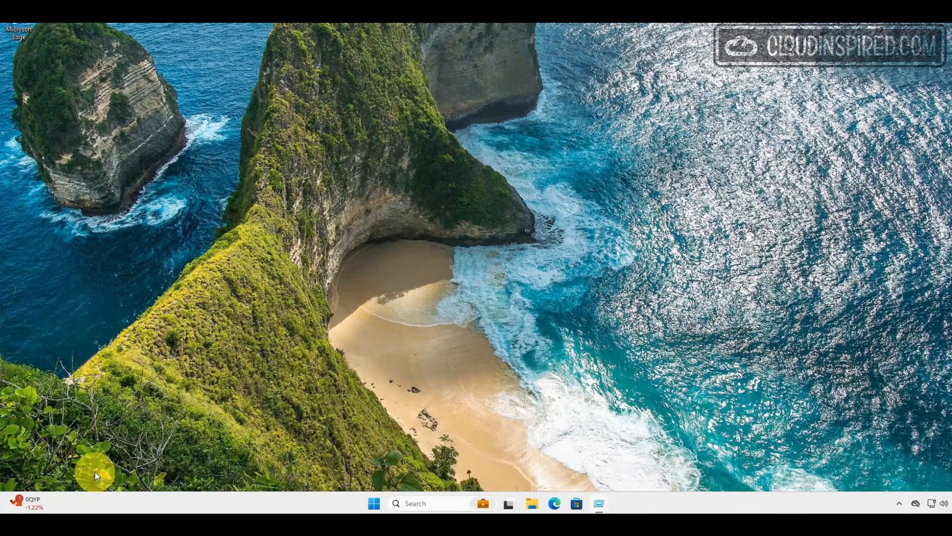
{"action": "type", "text": "powers"}
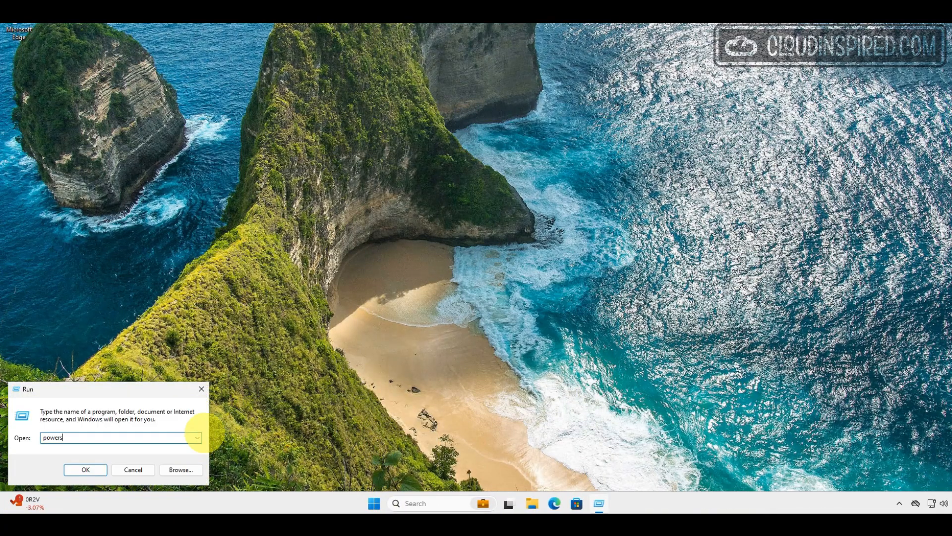